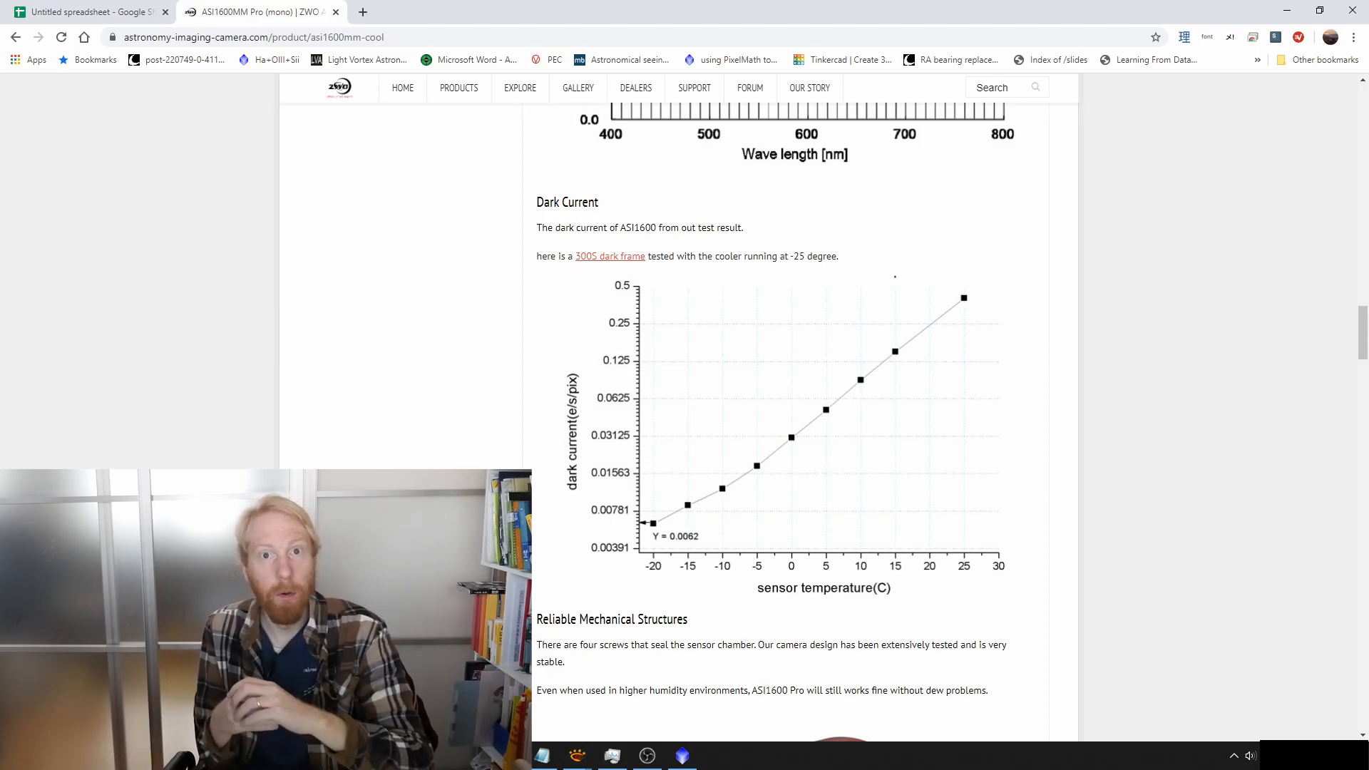
# Step: Switch from Chrome back to PixInsight with the dark and light frames open
pyautogui.click(680, 756)
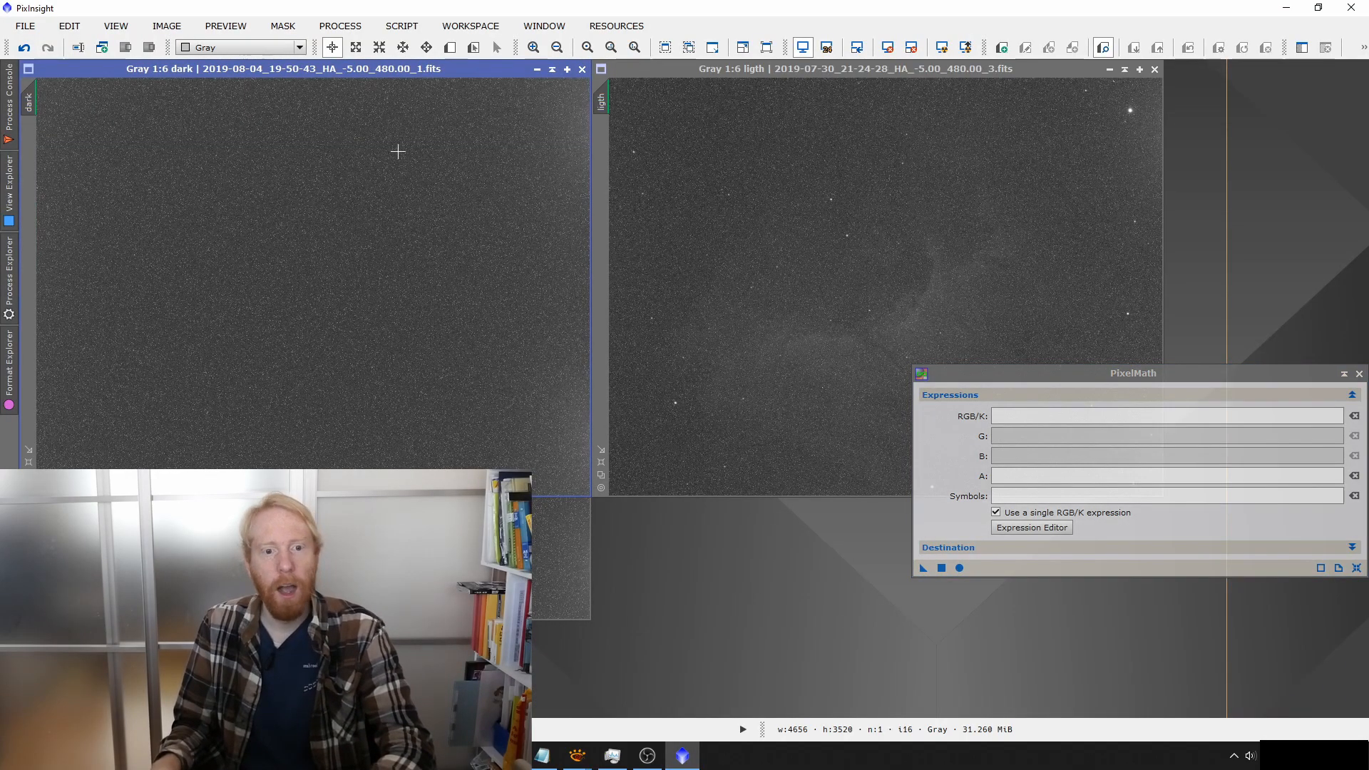
pyautogui.moveTo(493, 281)
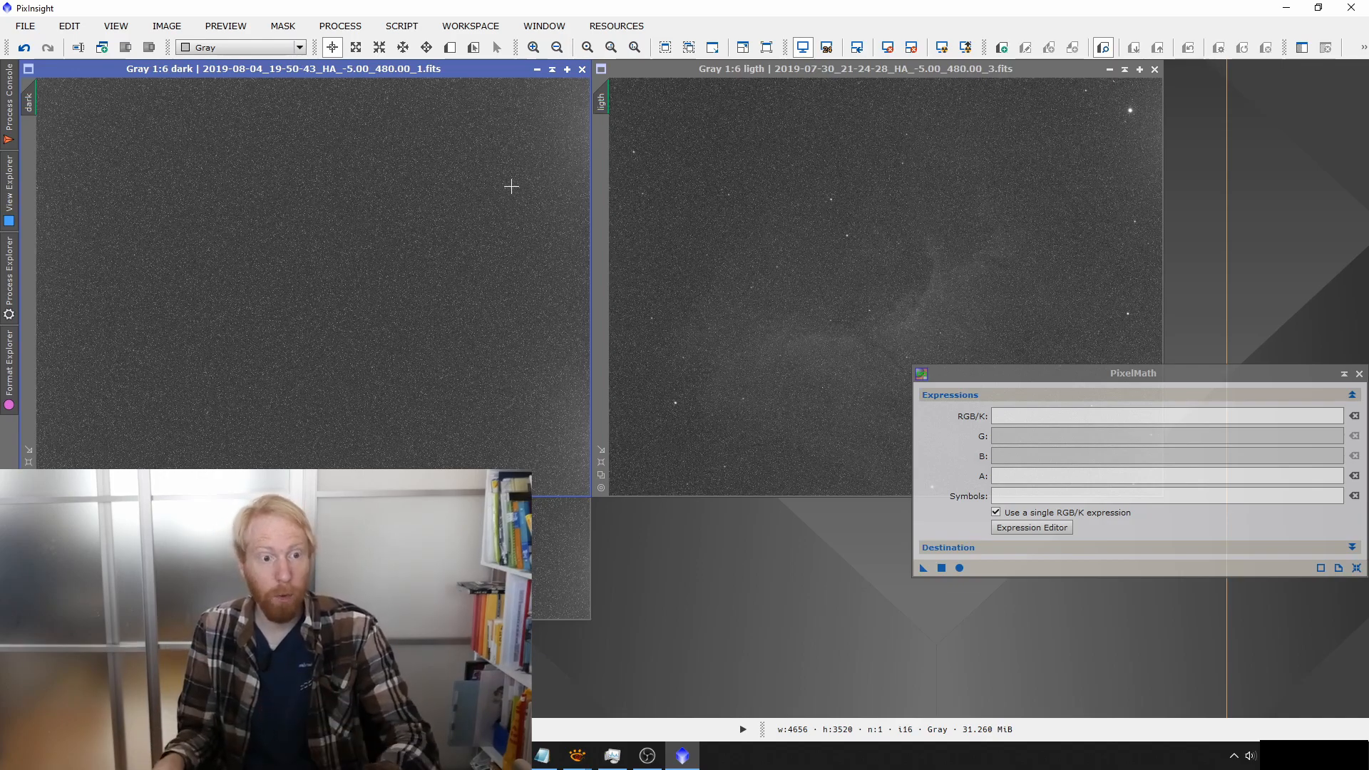
pyautogui.moveTo(427, 104)
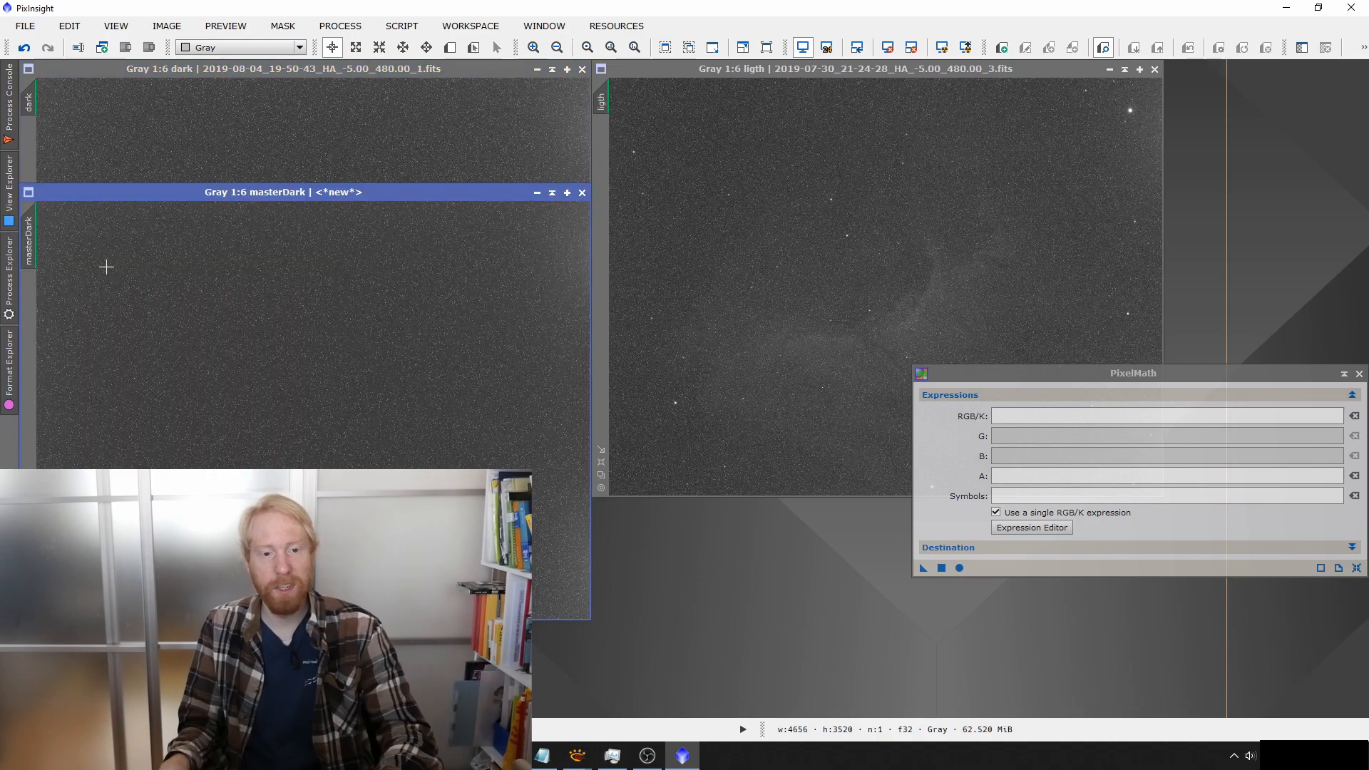
pyautogui.moveTo(417, 254)
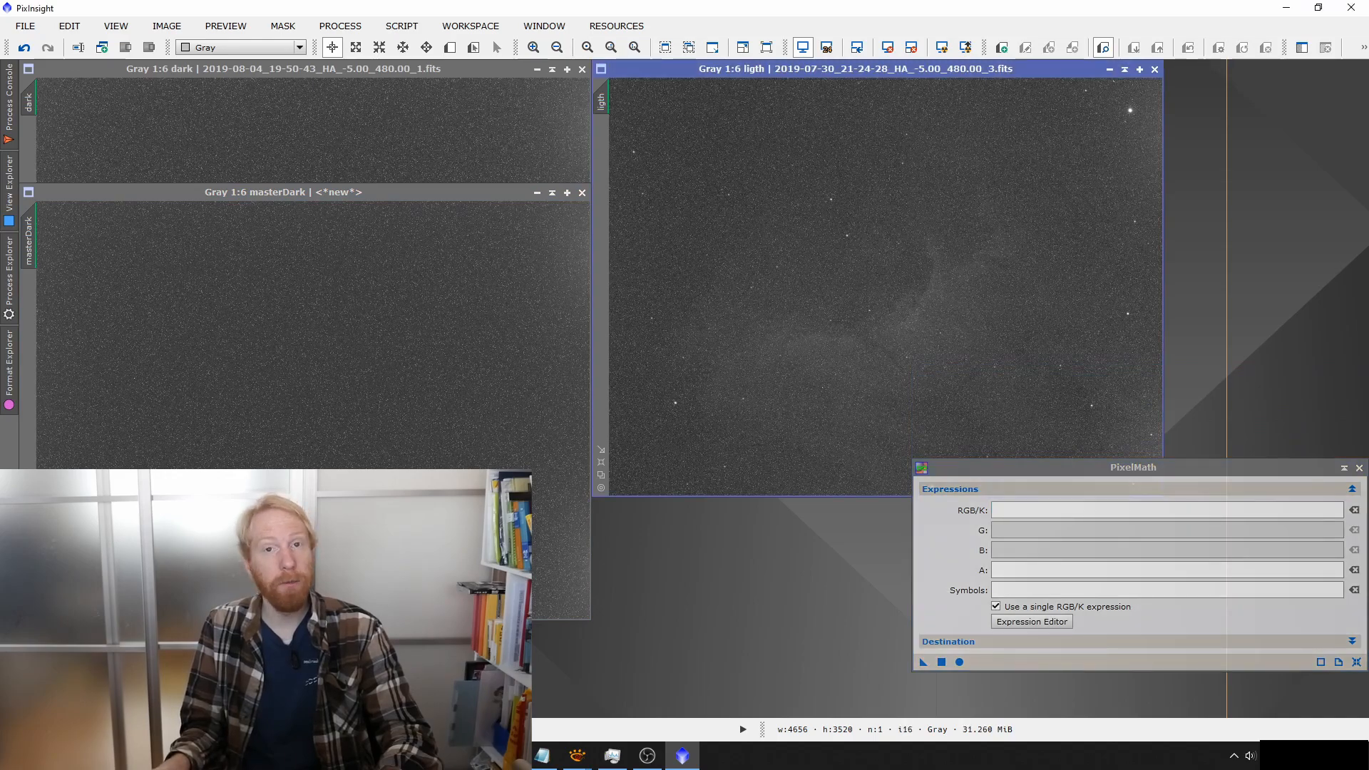
pyautogui.moveTo(628, 325)
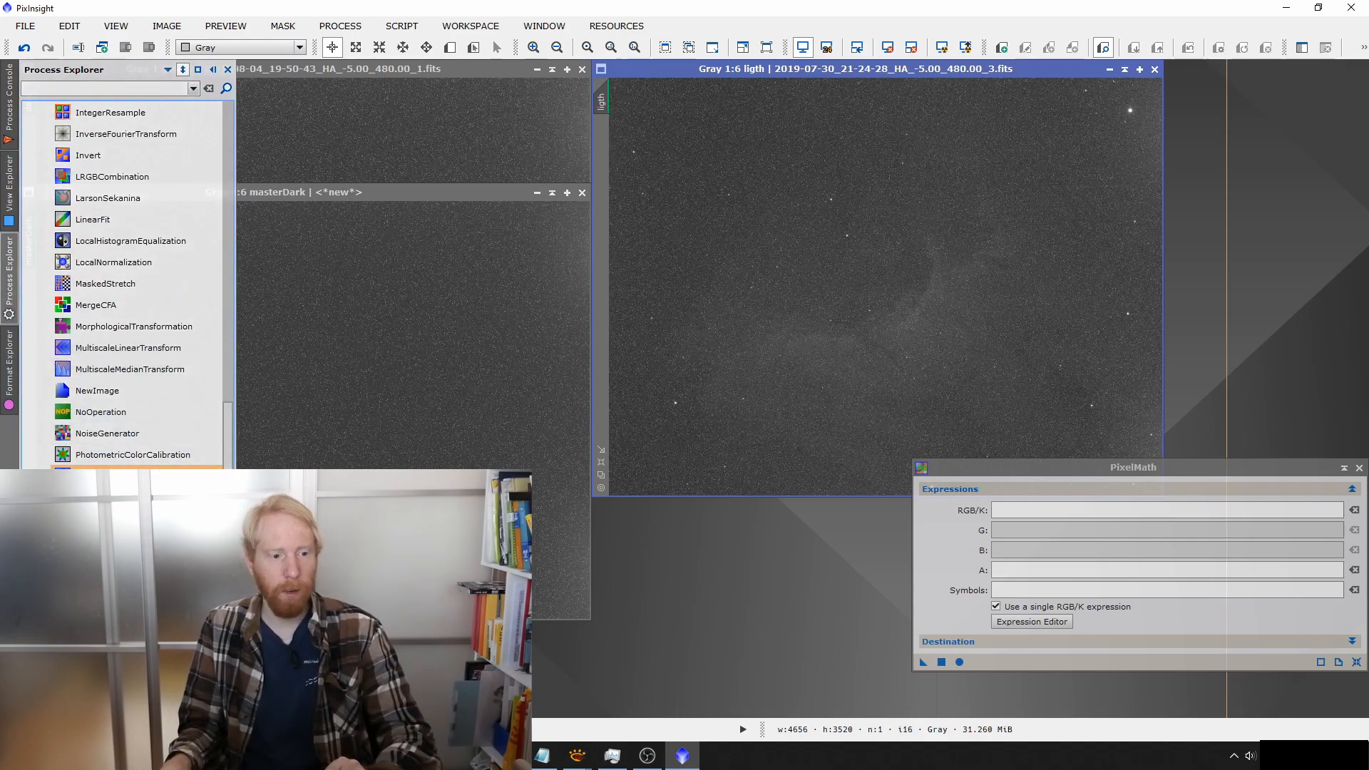
# Step: Launch Statistics from Process Explorer and place its window over the workspace centre
pyautogui.scroll(-3)
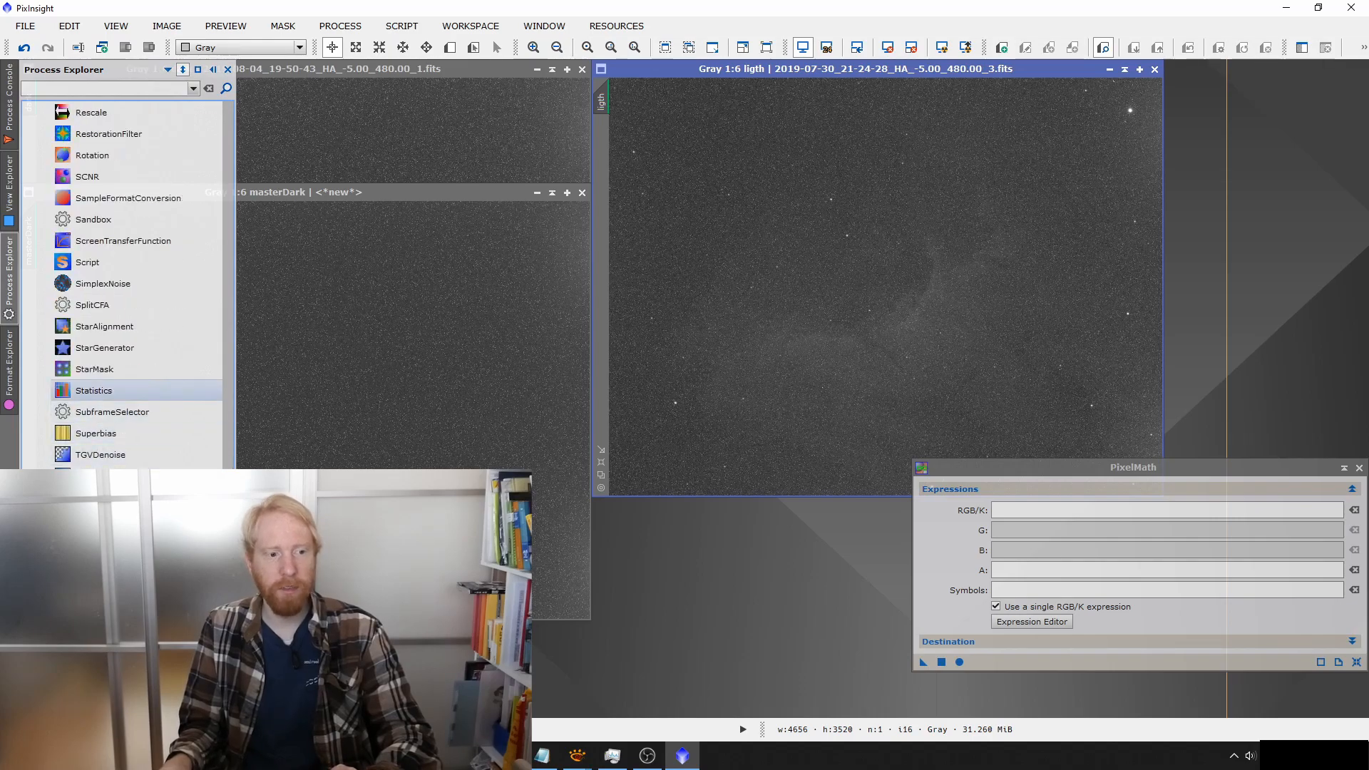
pyautogui.doubleClick(94, 391)
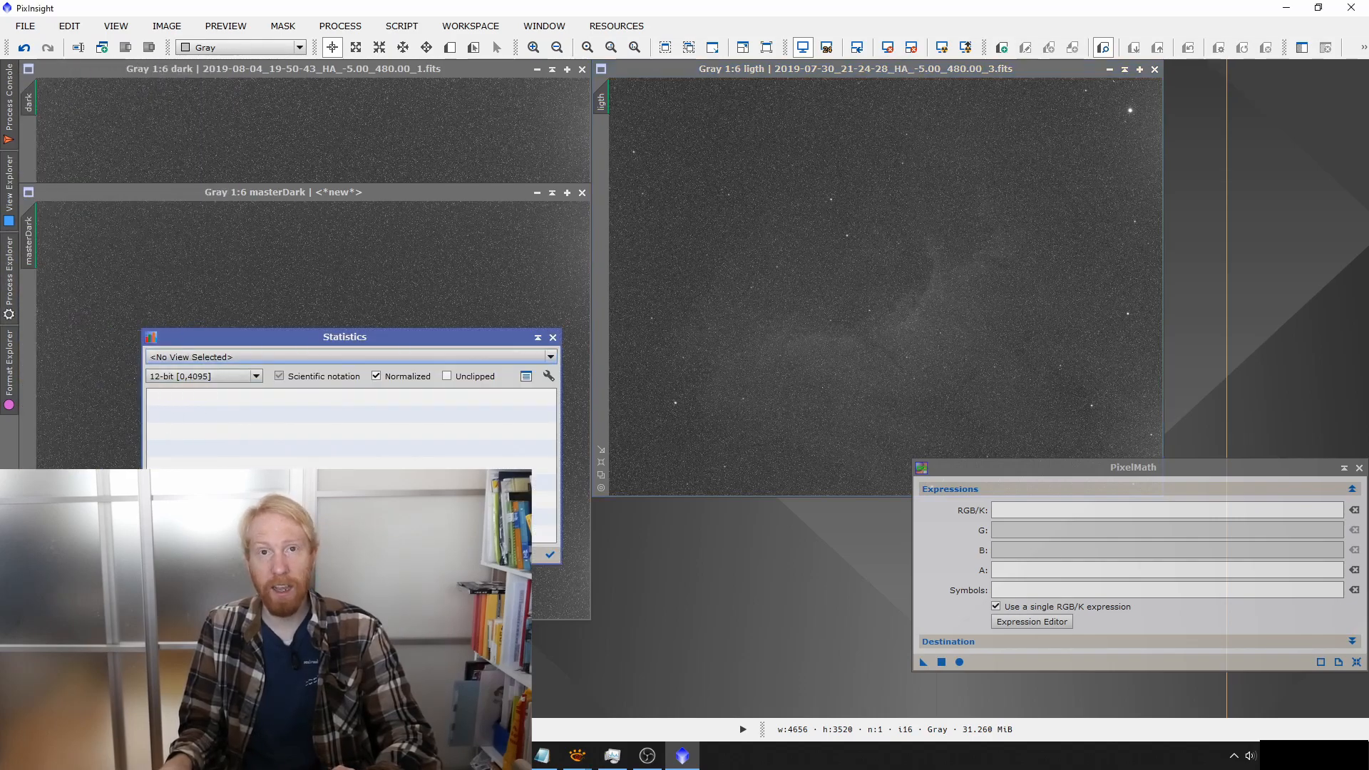
pyautogui.moveTo(344, 337); pyautogui.dragTo(790, 426)
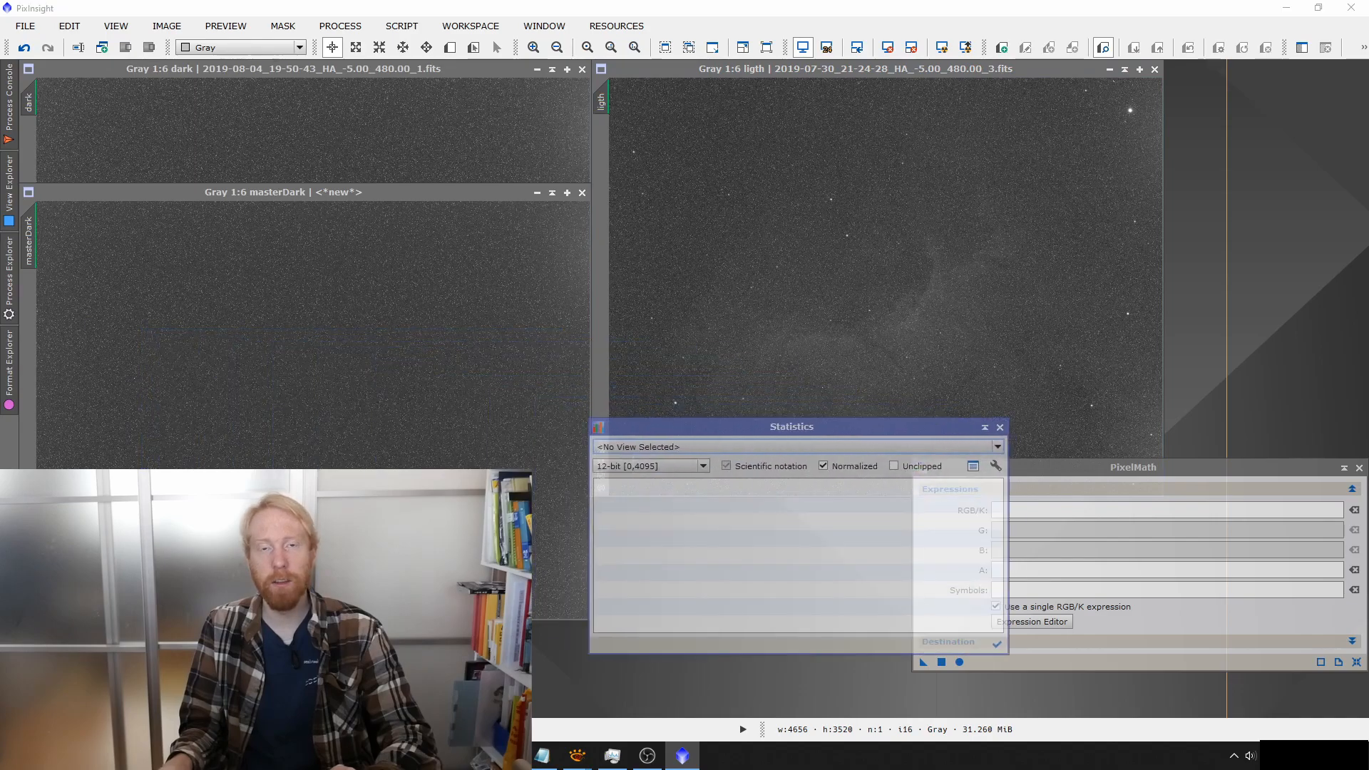
pyautogui.moveTo(791, 426); pyautogui.dragTo(818, 416)
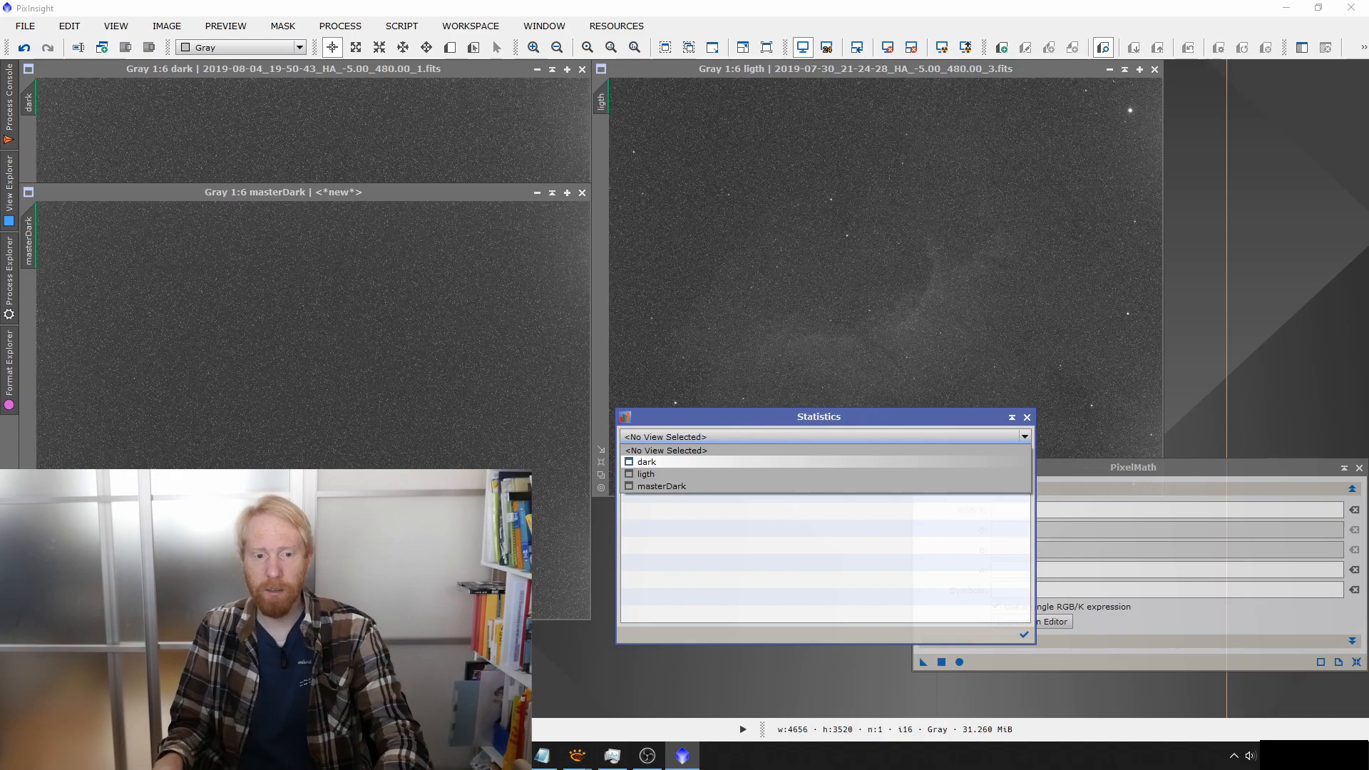
# Step: Measure the single dark (mean 68.69), then masterDark (mean 69.38) in unnormalized 12-bit statistics
pyautogui.click(646, 461)
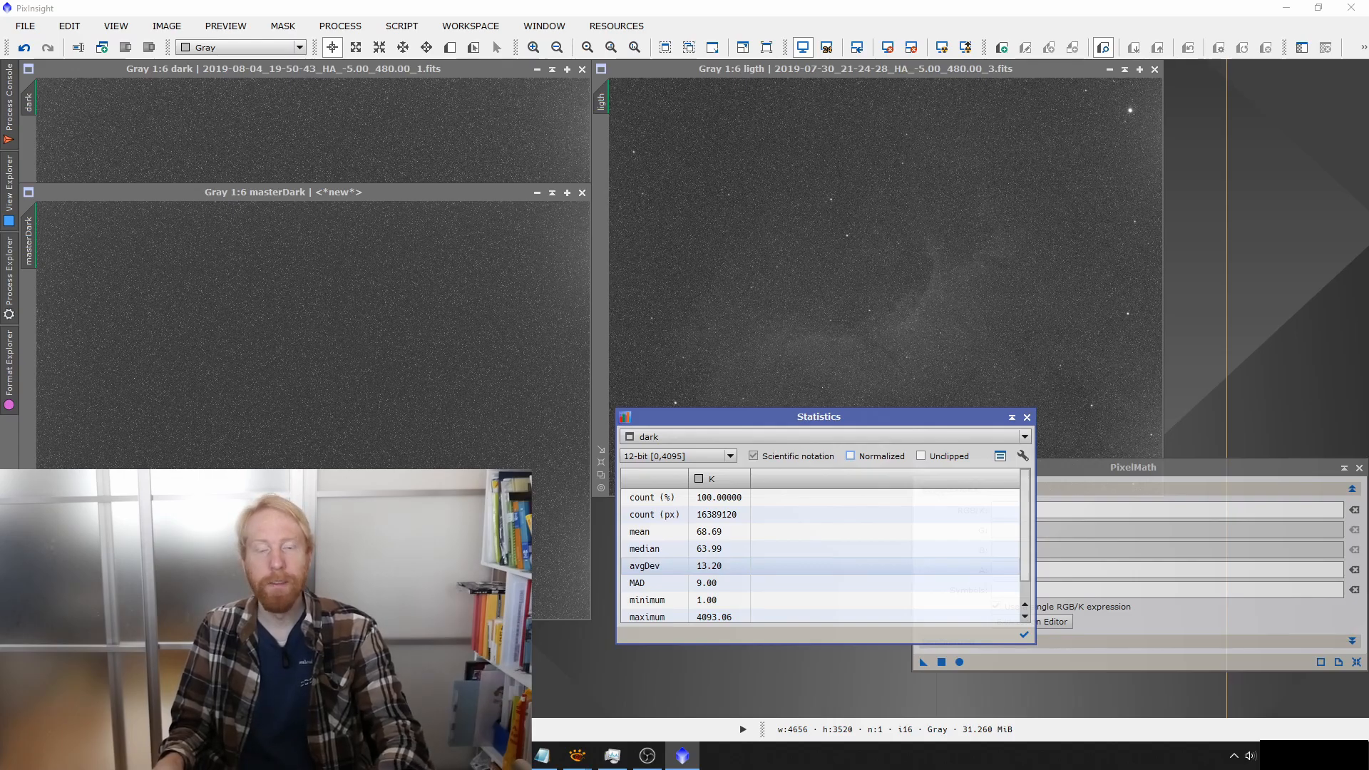
pyautogui.click(1024, 437)
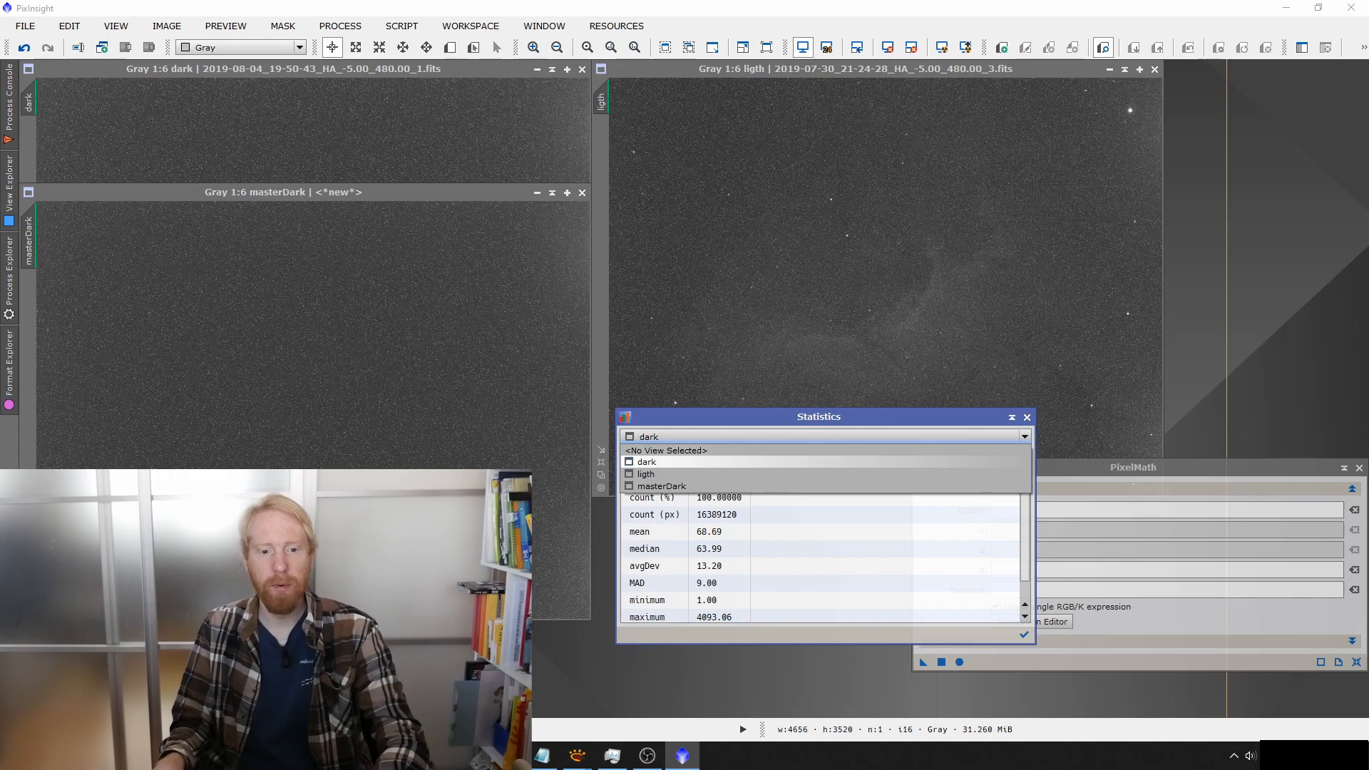
pyautogui.click(660, 485)
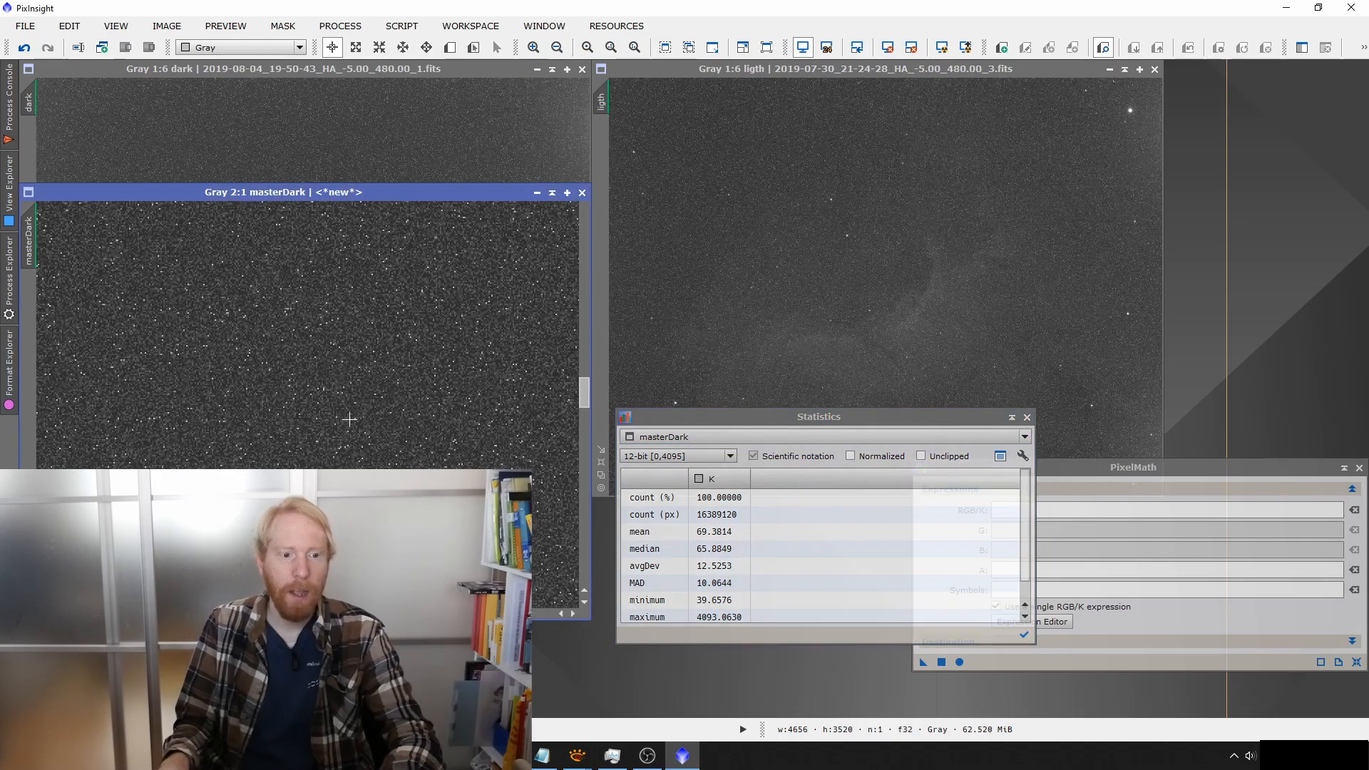
pyautogui.moveTo(344, 228)
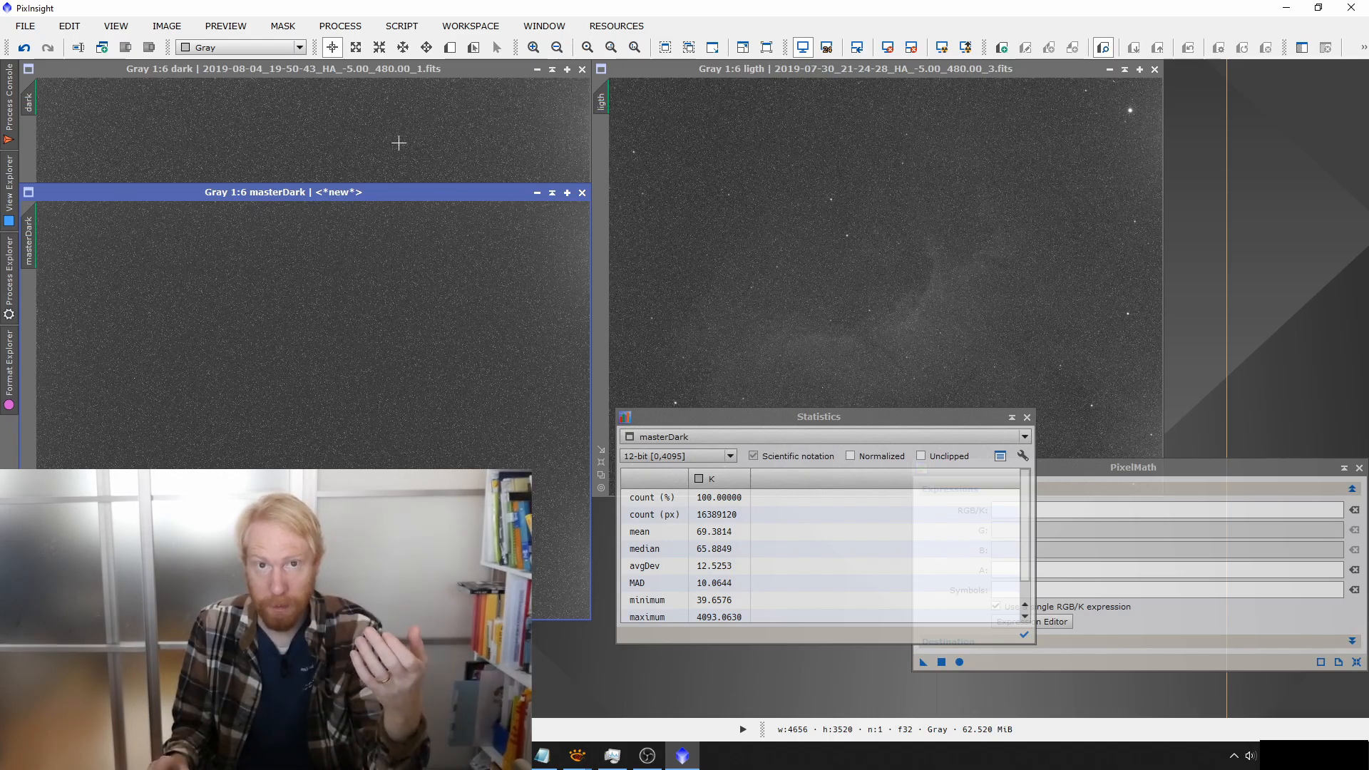
pyautogui.moveTo(697, 382)
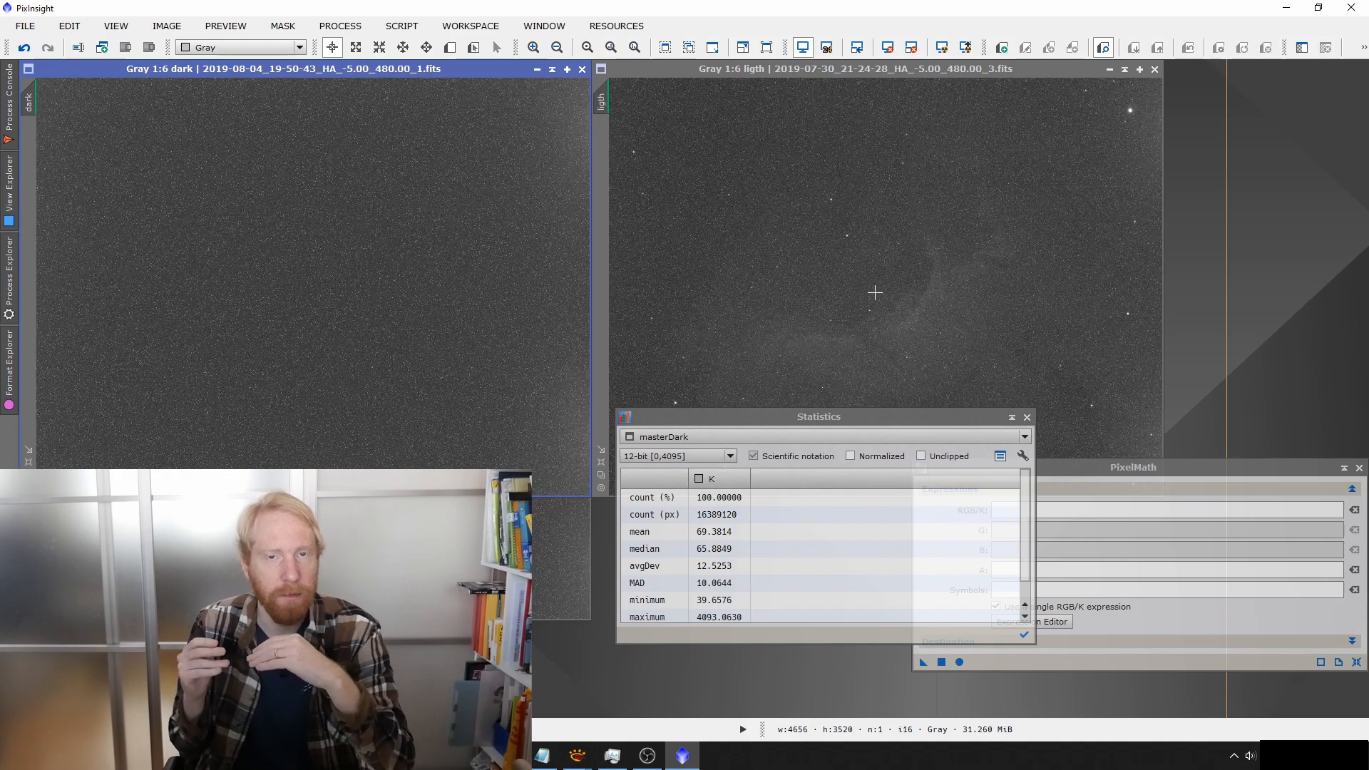
pyautogui.moveTo(731, 352)
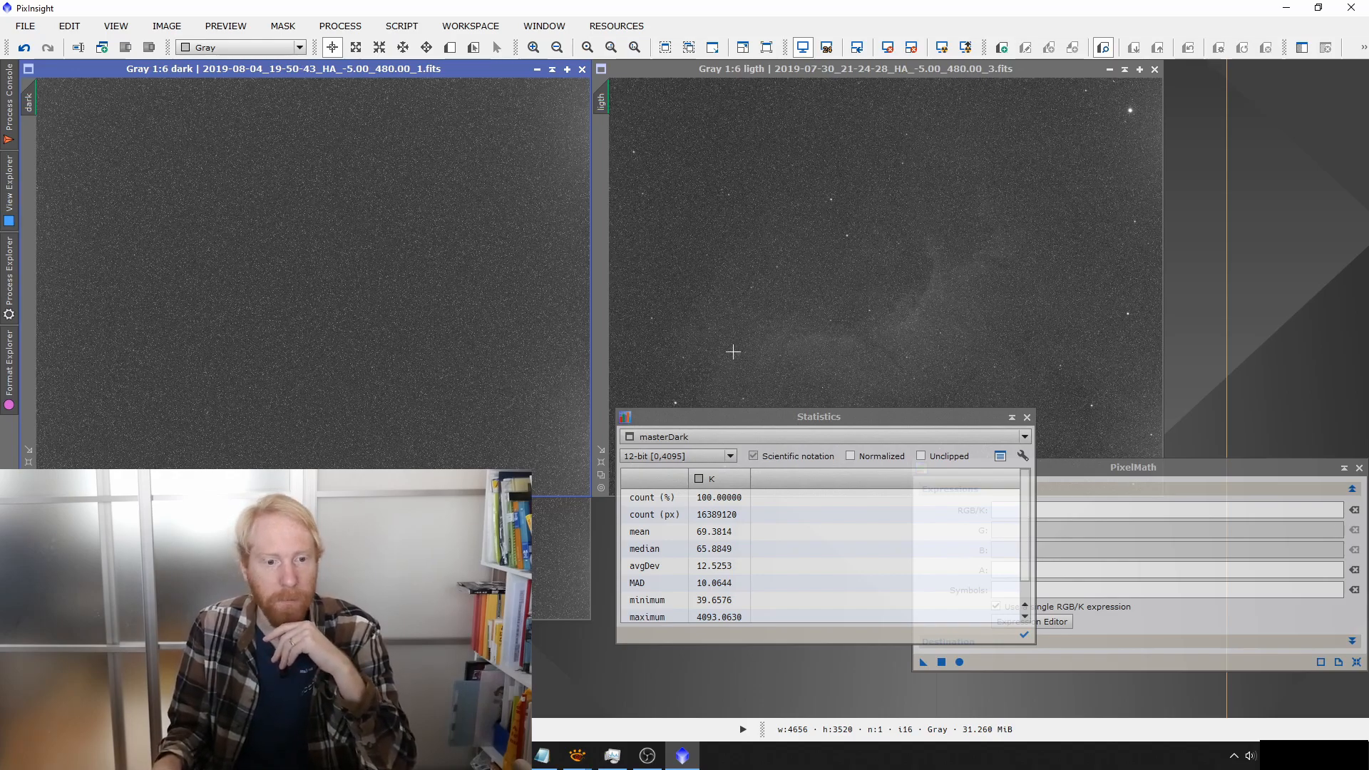
# Step: Enter the PixelMath expression 'light - dark' in RGB/K
pyautogui.moveTo(1132, 468); pyautogui.dragTo(547, 267)
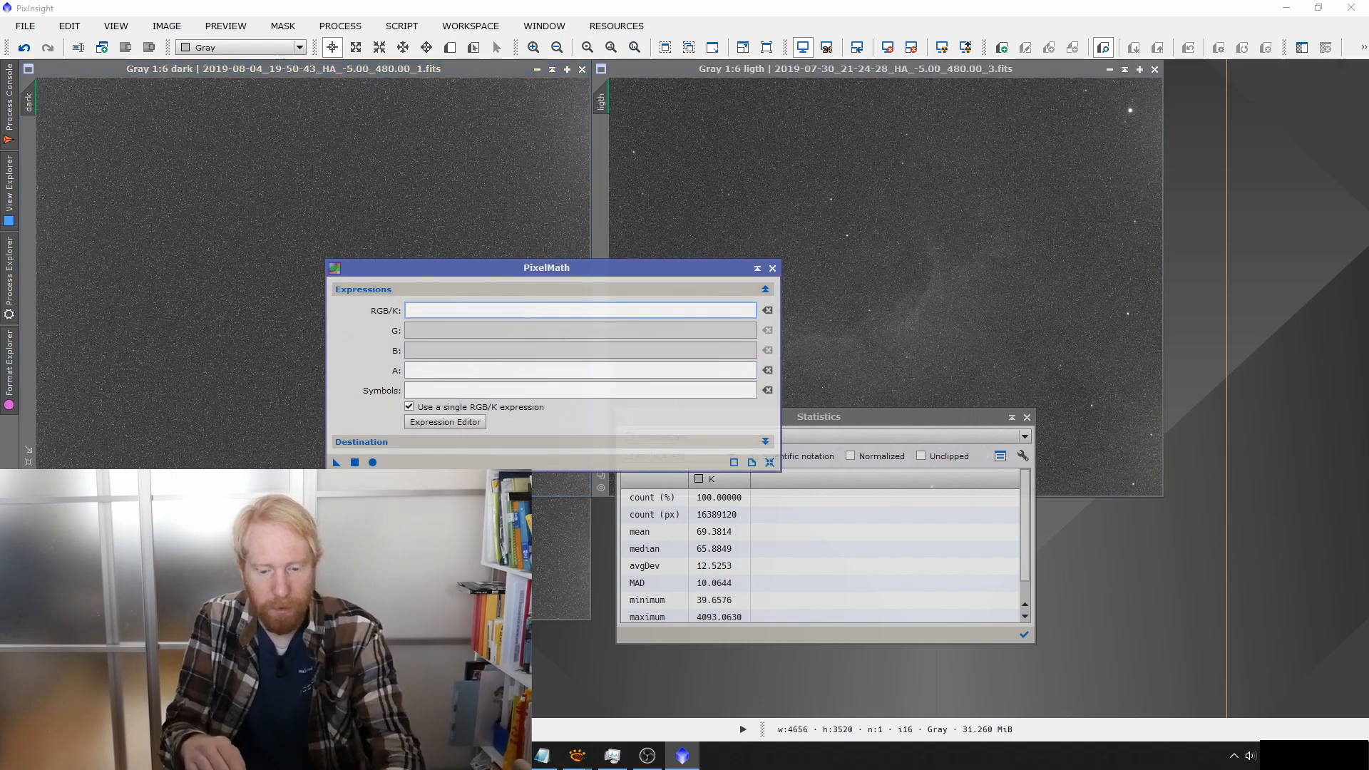
pyautogui.write('light -')
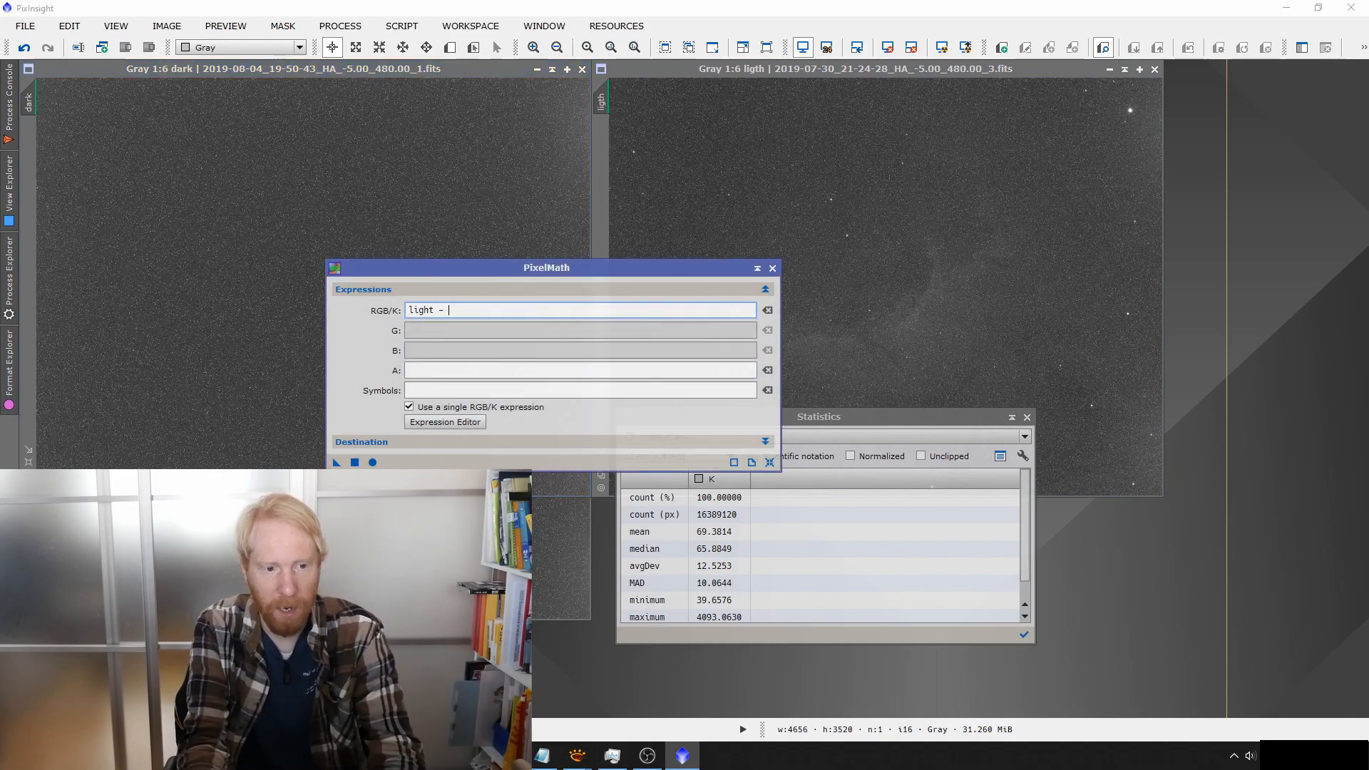
pyautogui.write('dark')
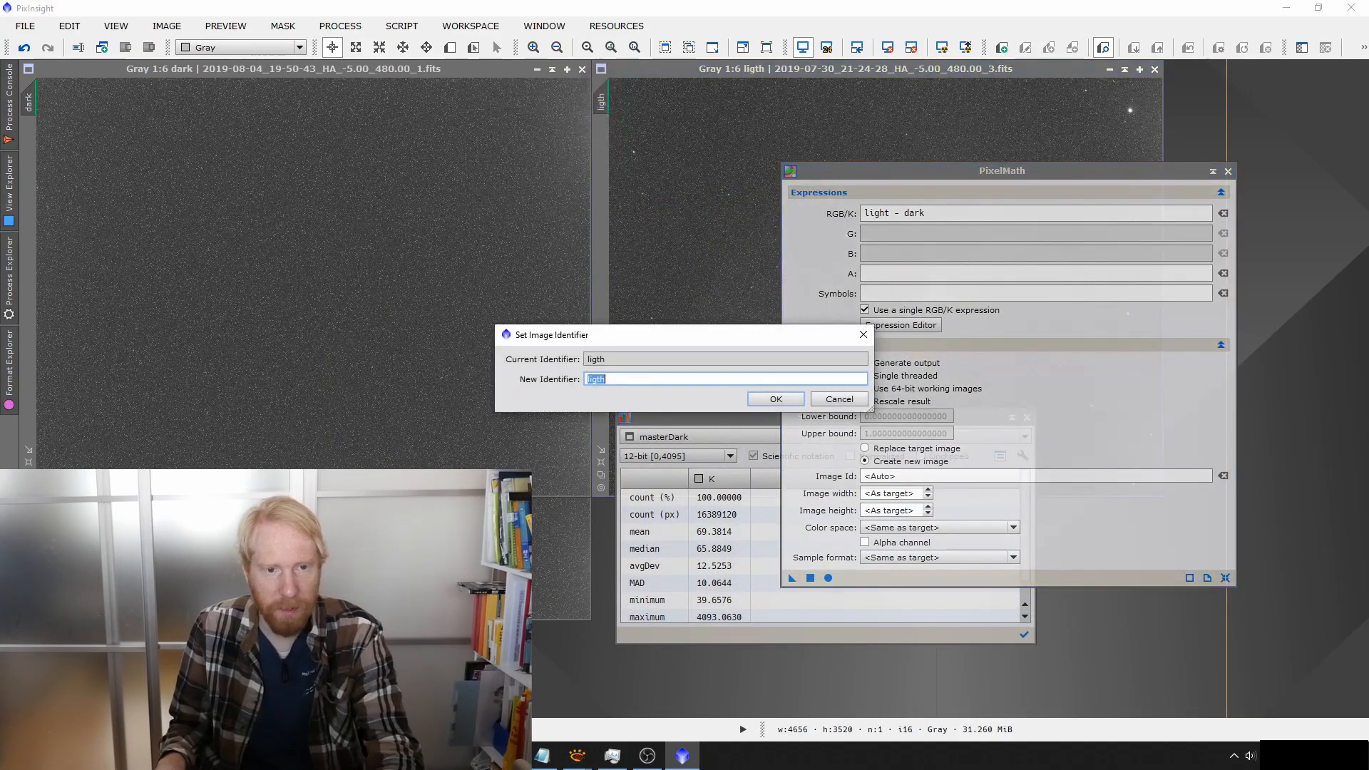
# Step: Rename the misspelled 'ligth' view to 'light' and run the subtraction
pyautogui.press('Backspace')
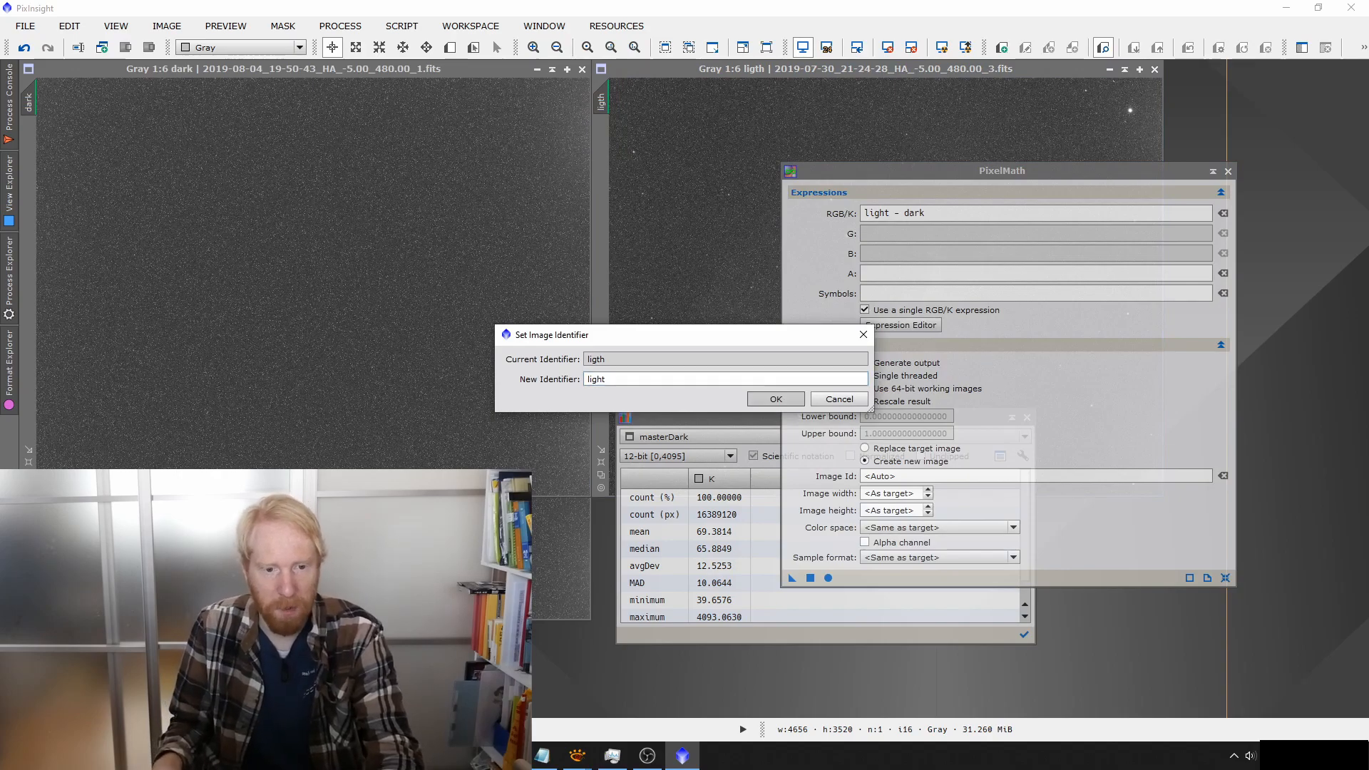
pyautogui.click(773, 398)
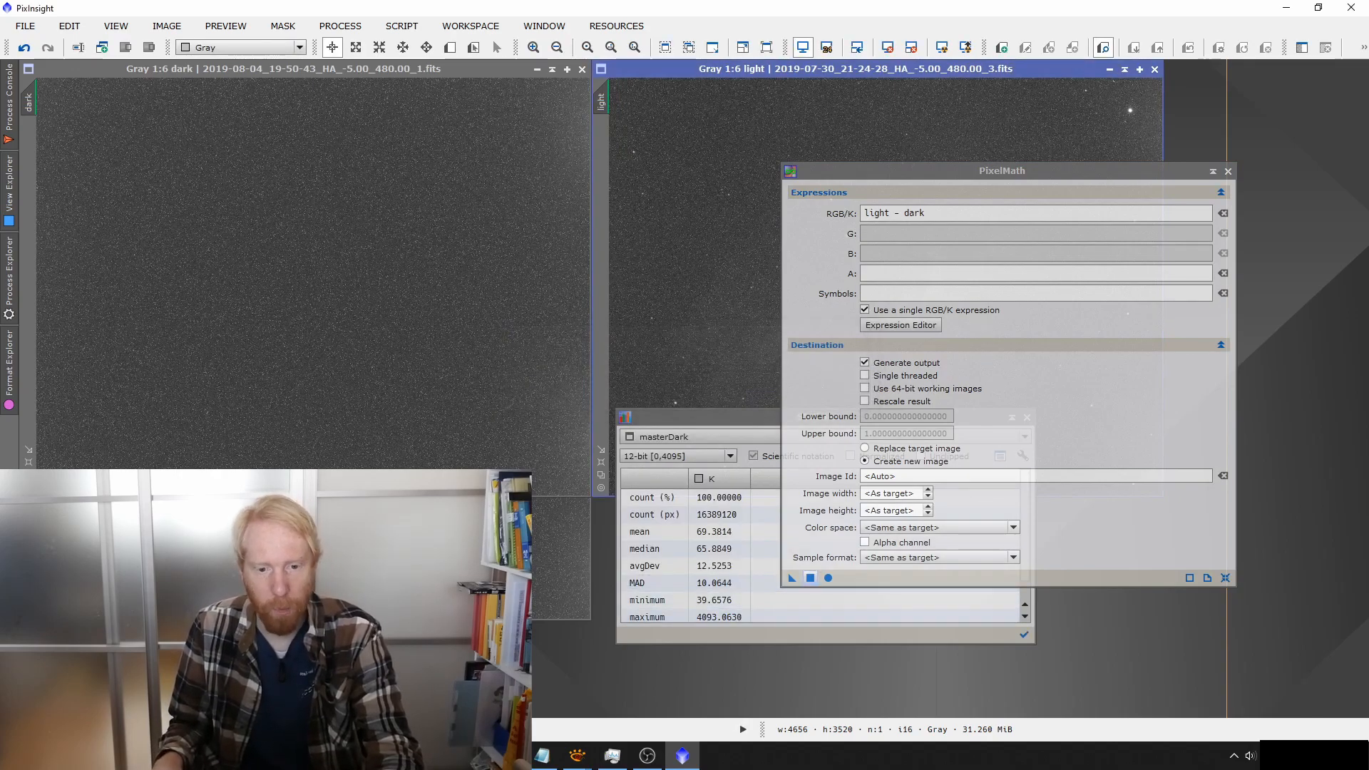
pyautogui.click(791, 577)
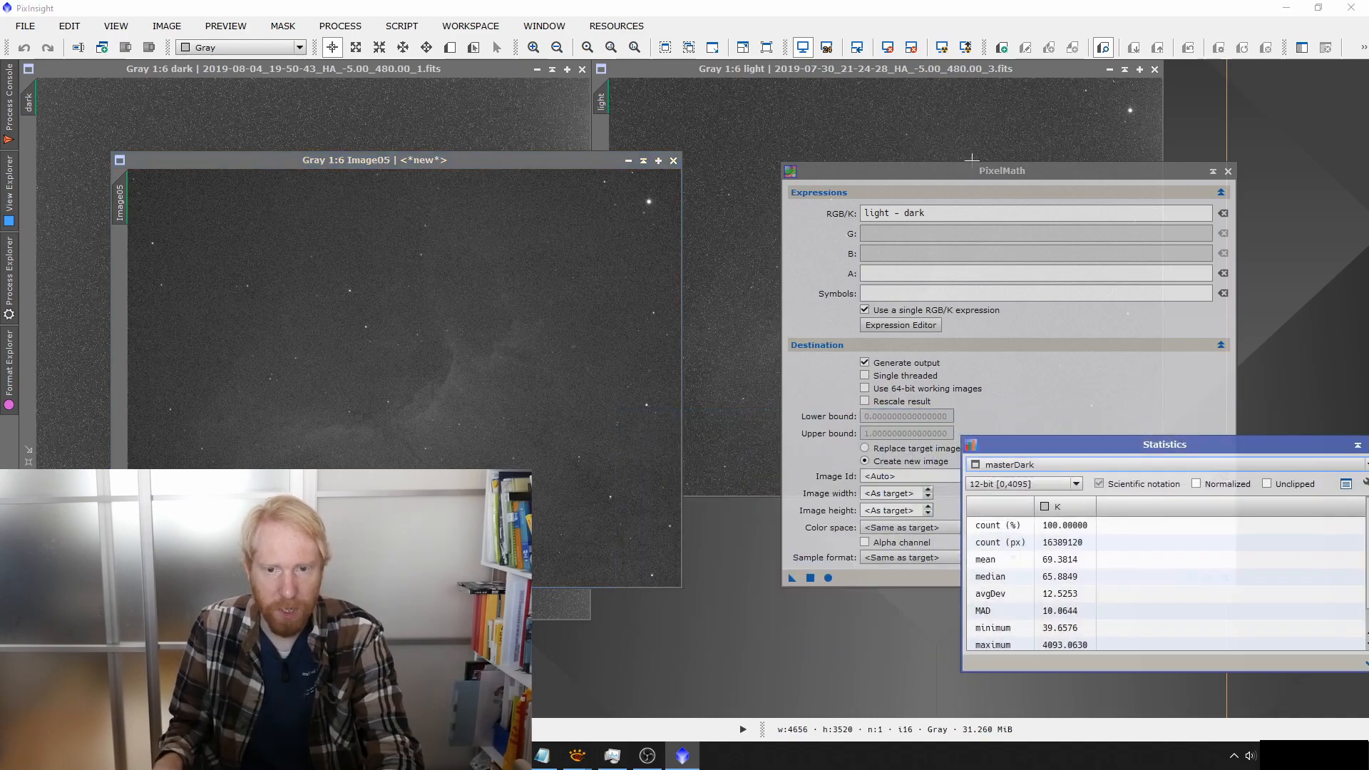
# Step: Rename the light-minus-dark result Image05 to singleDarkCalibration
pyautogui.moveTo(1002, 170); pyautogui.dragTo(1208, 32)
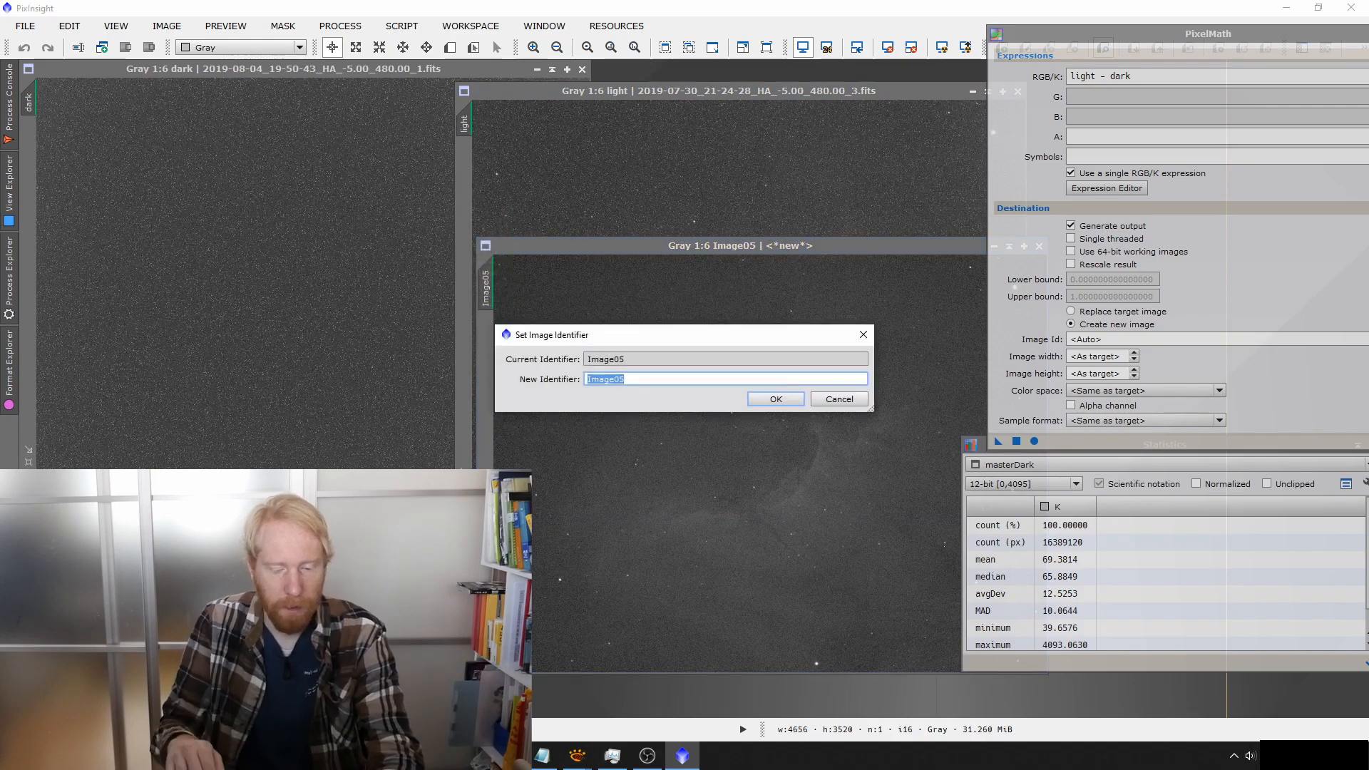
pyautogui.write('singleDark')
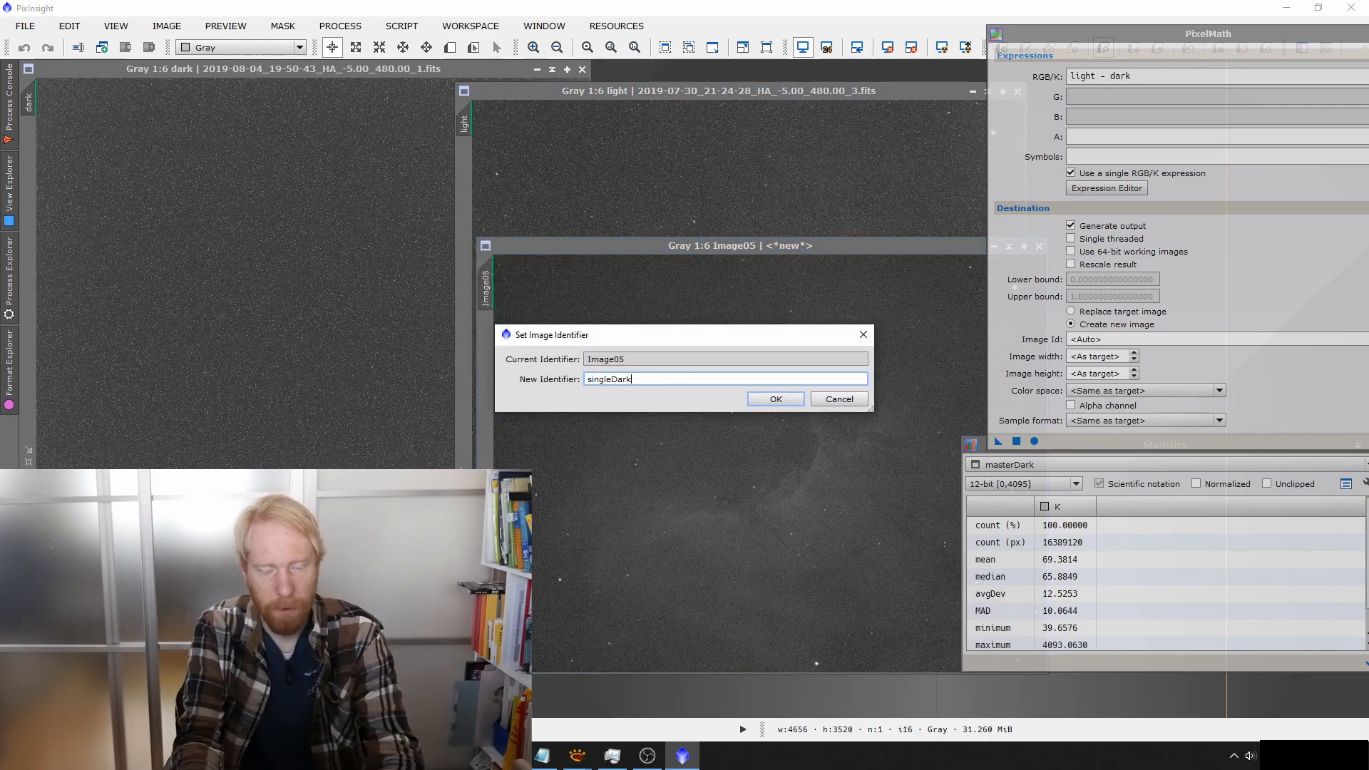
pyautogui.write('Calibration')
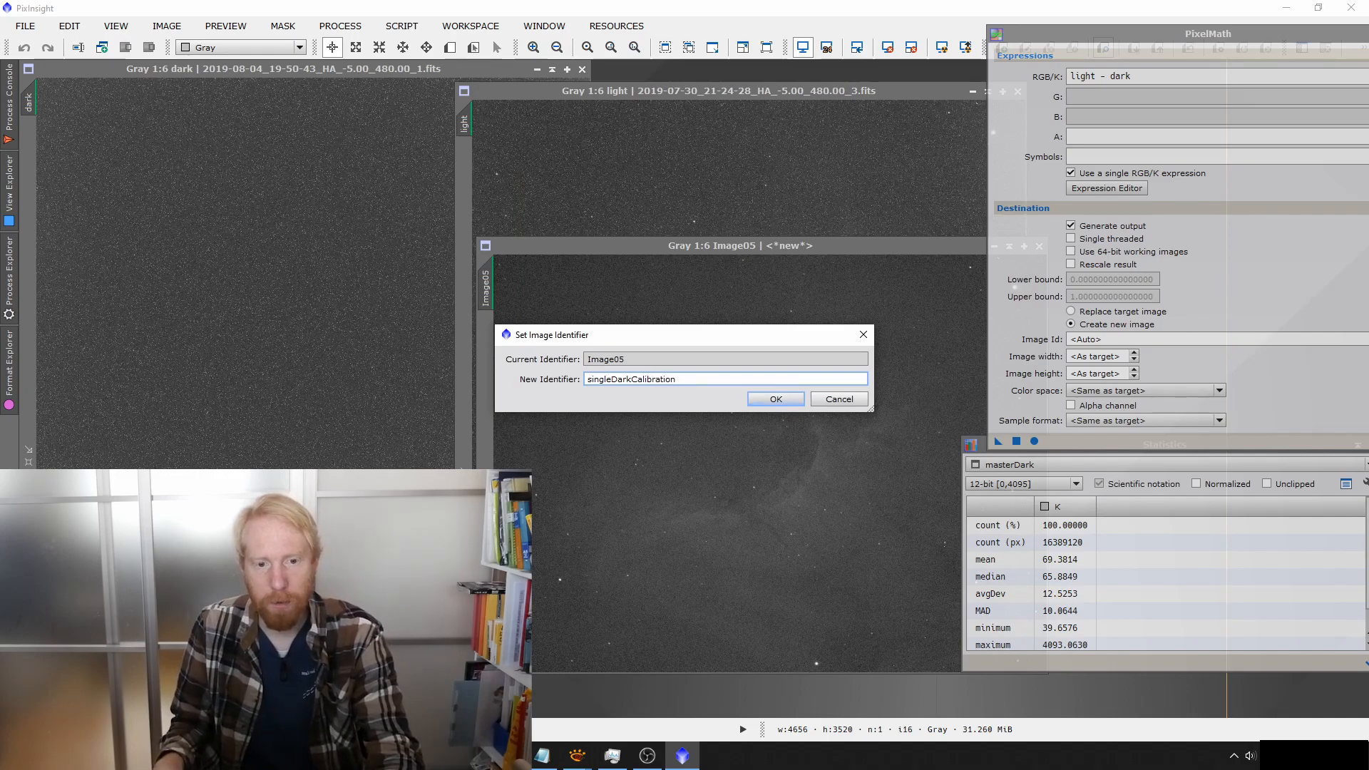
pyautogui.click(773, 398)
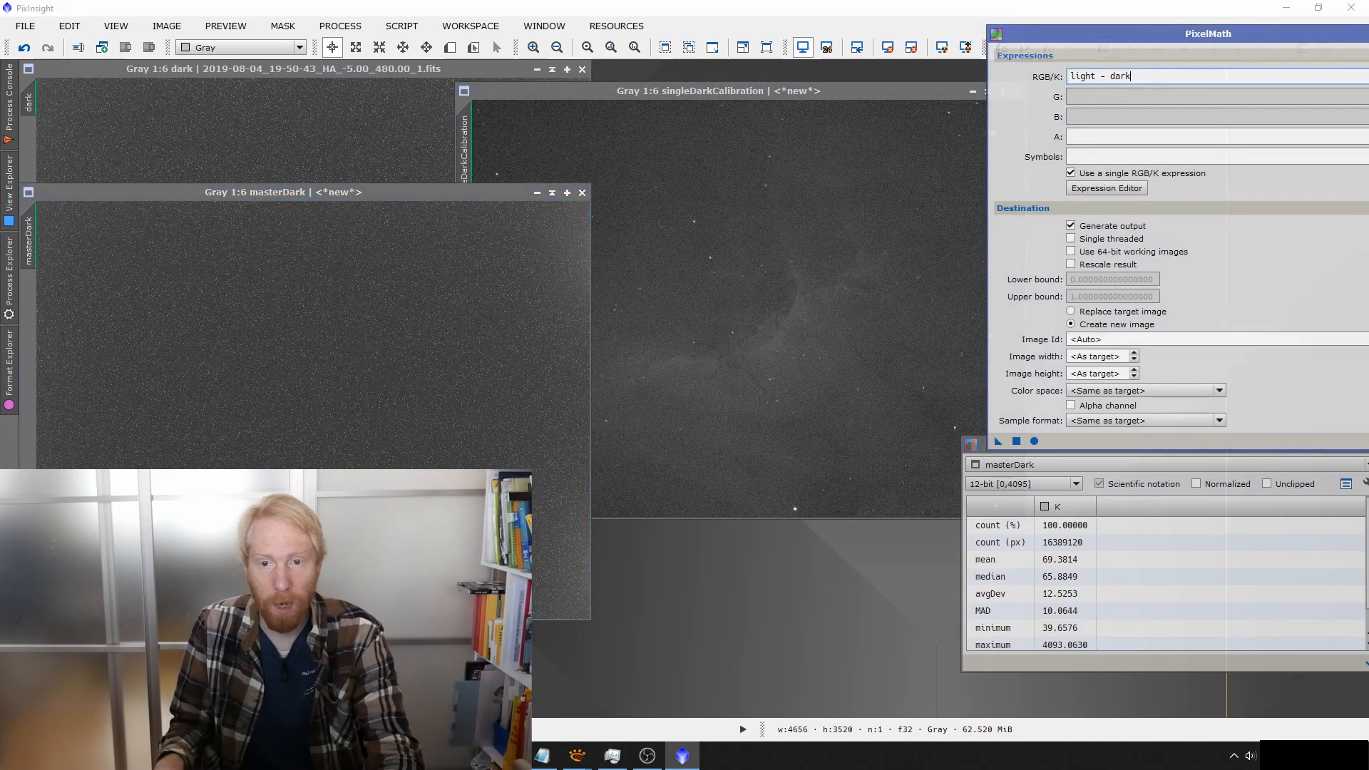
# Step: Change the PixelMath expression to 'light - masterDark' and apply it
pyautogui.doubleClick(1115, 76)
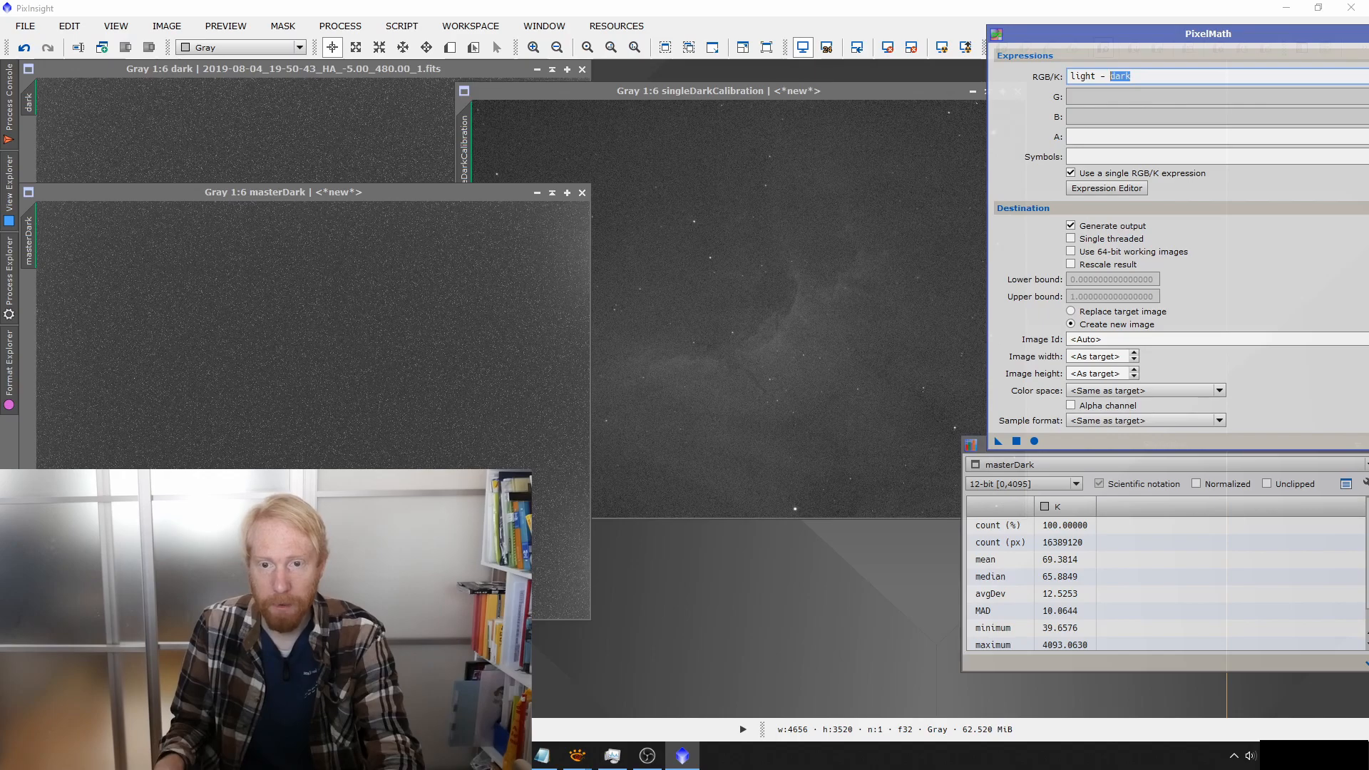
pyautogui.write('masterDark')
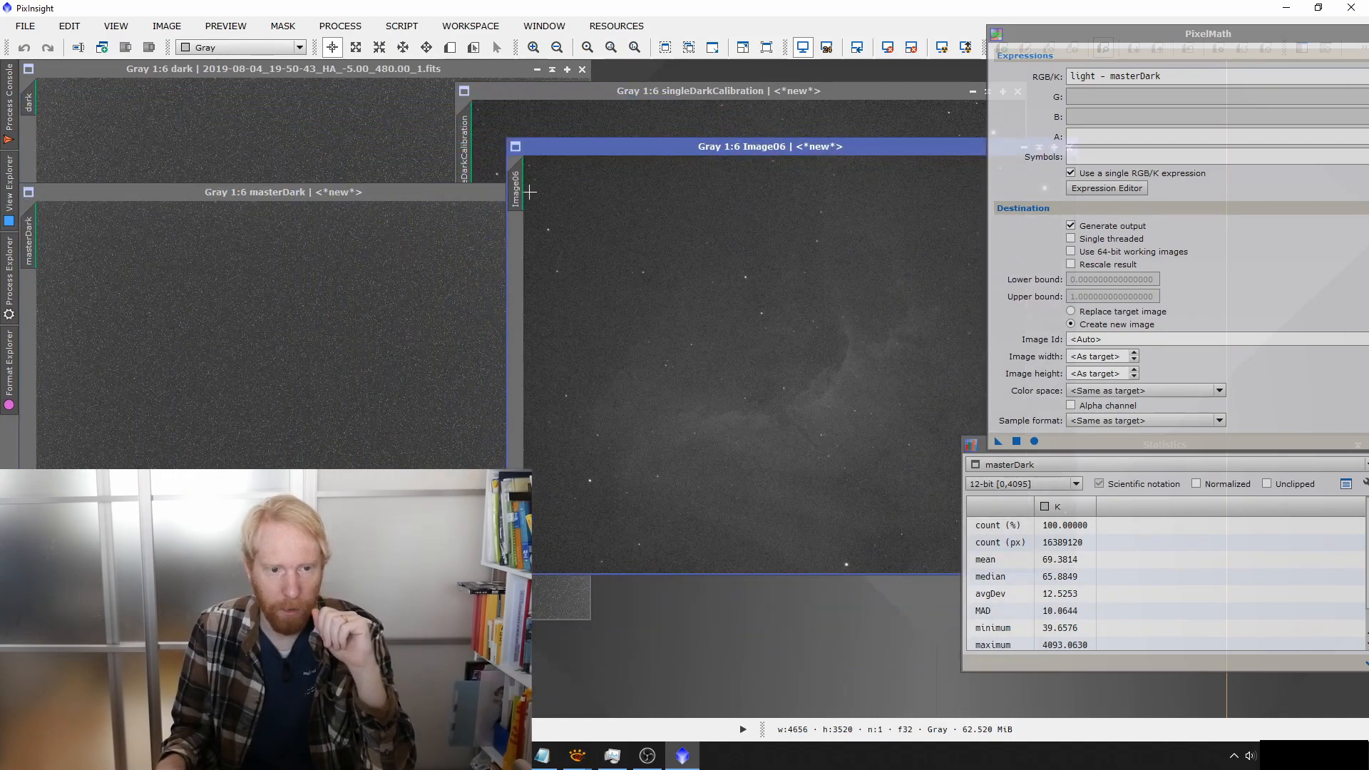
# Step: Rename the new result Image06 to masterDarkCalibration
pyautogui.write('ma')
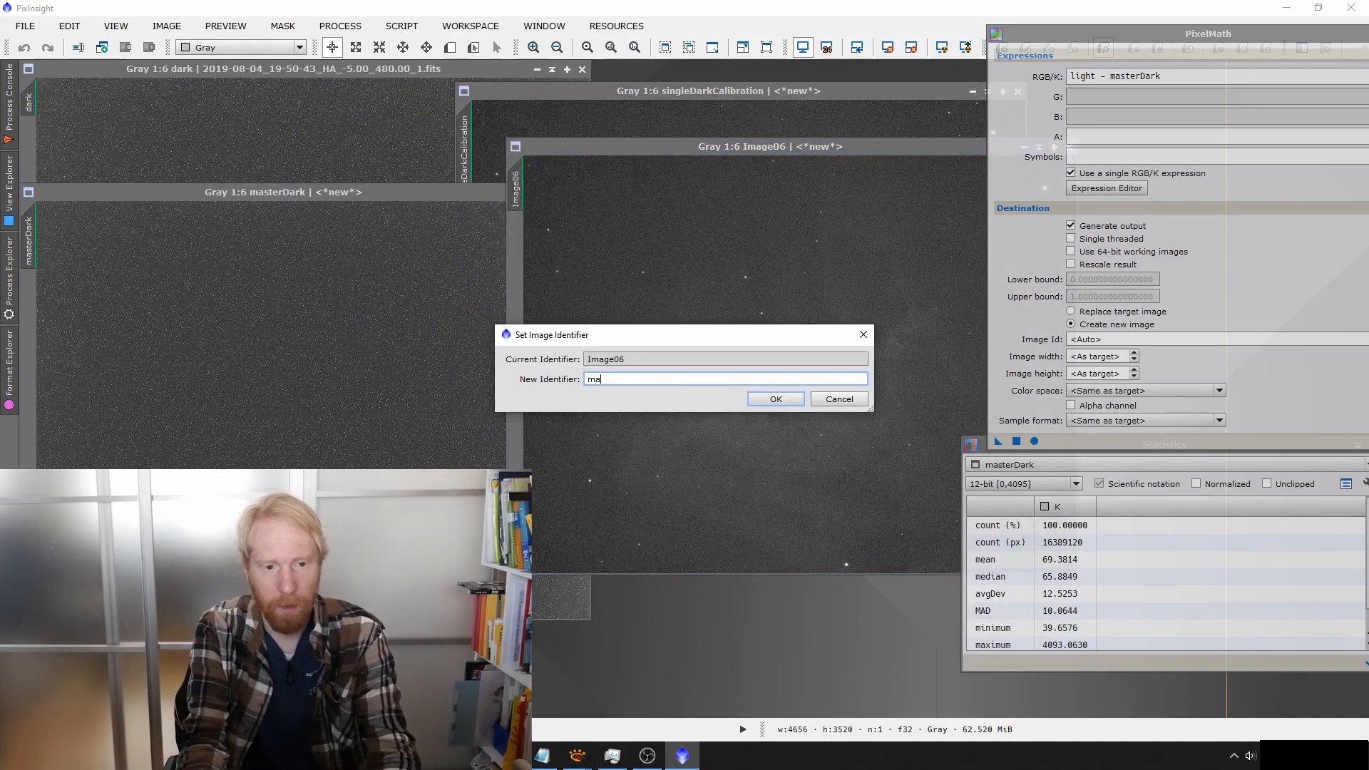
pyautogui.write('sterDarkCalibration')
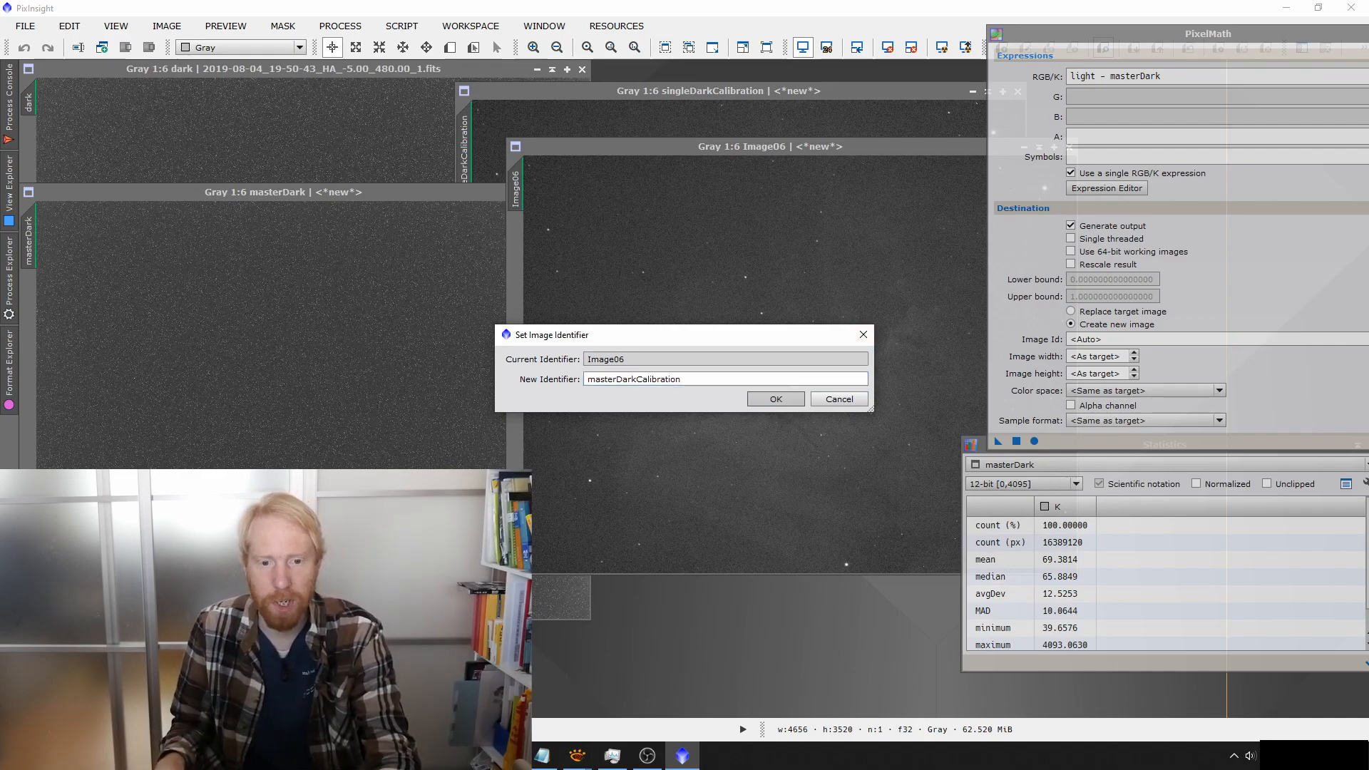
pyautogui.click(773, 399)
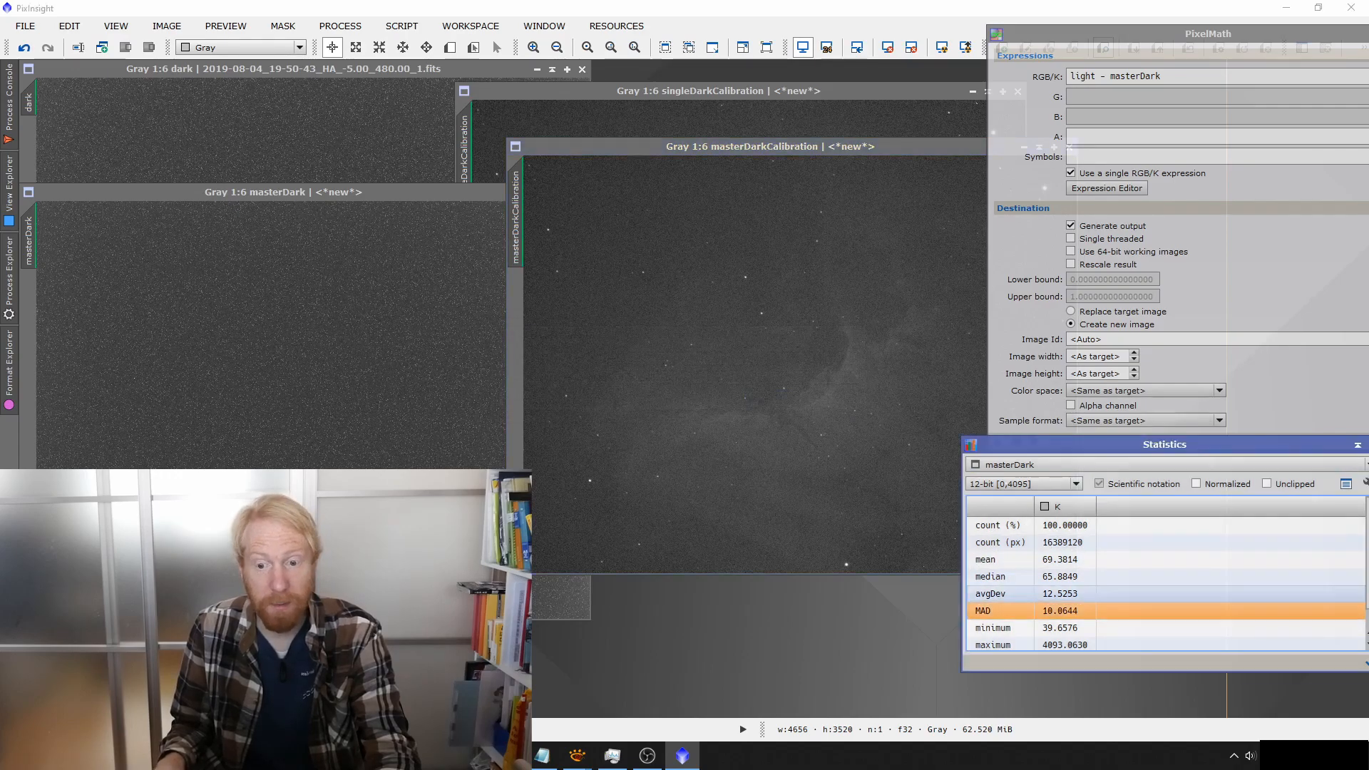
pyautogui.moveTo(1164, 443); pyautogui.dragTo(360, 173)
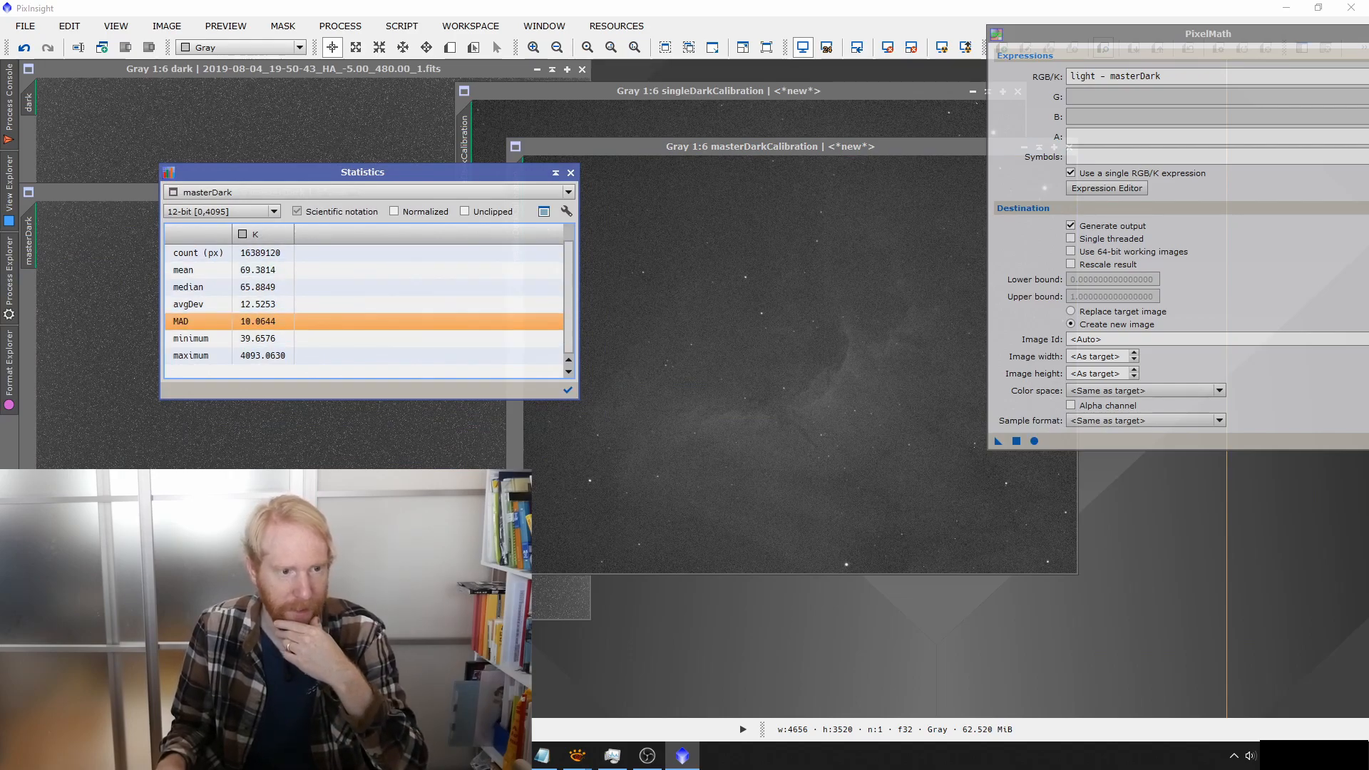
# Step: Measure masterDarkCalibration in Statistics (mean 55.92, median 55.23) and reopen the view list
pyautogui.click(568, 192)
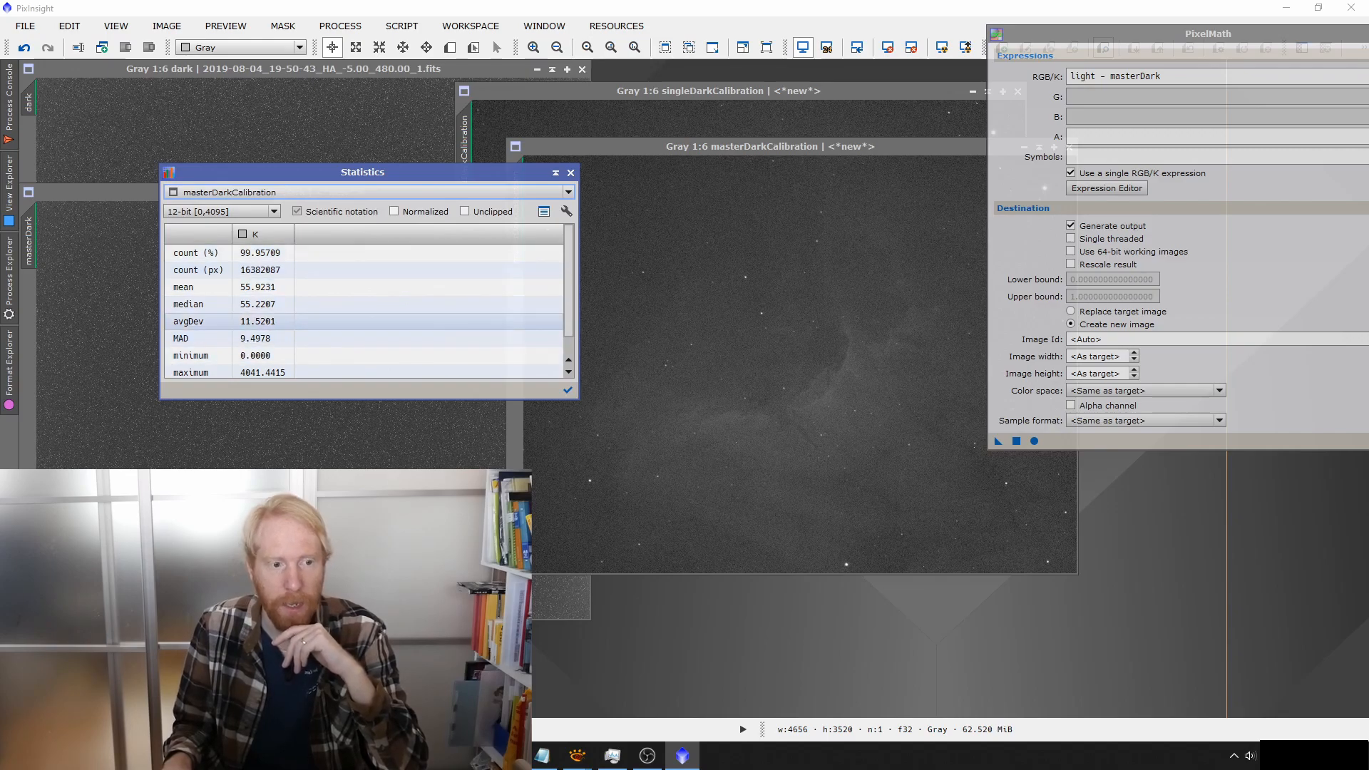
pyautogui.click(567, 193)
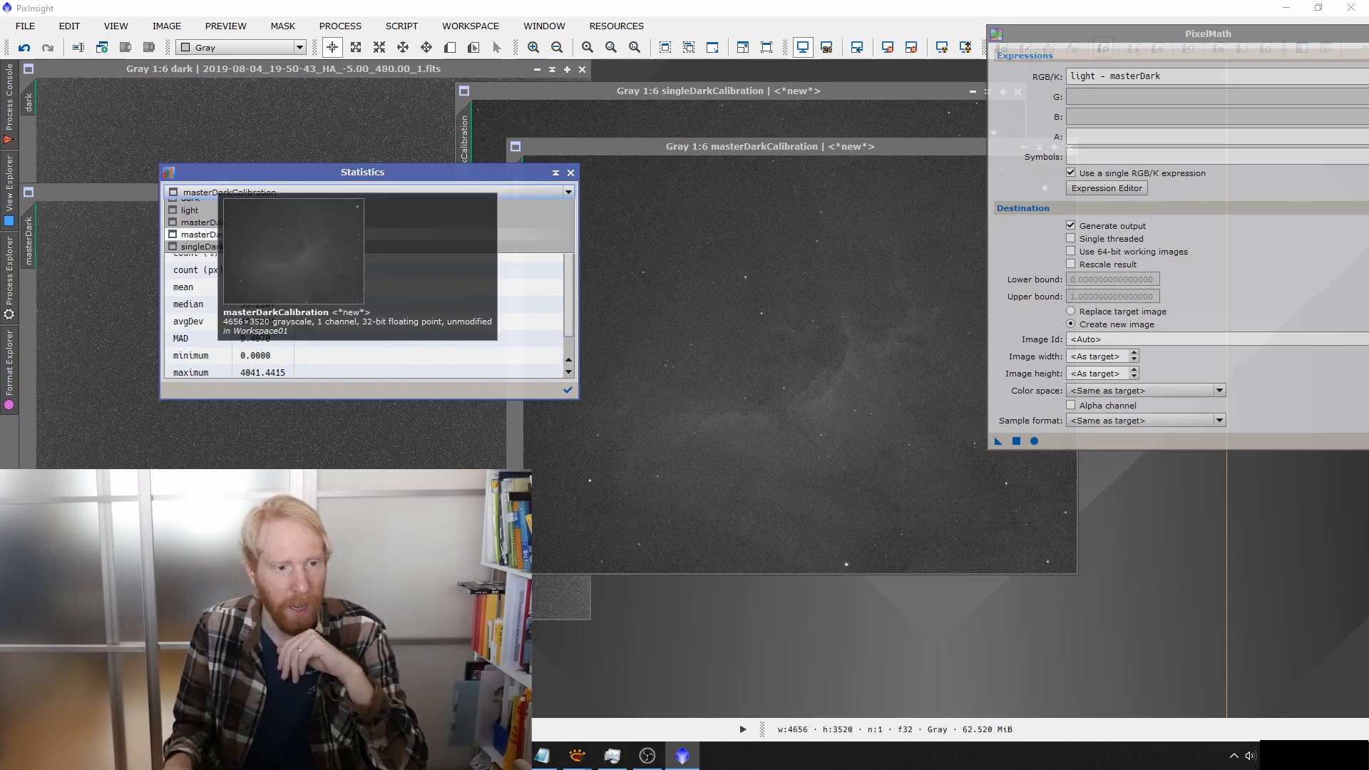